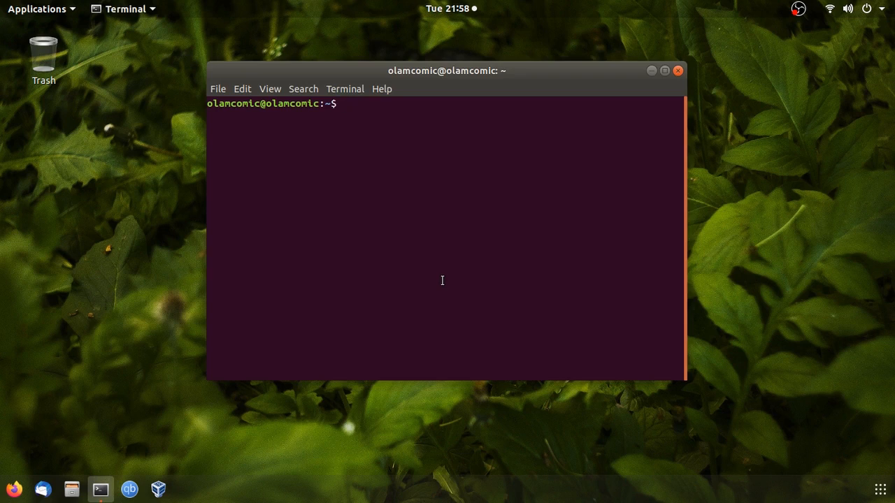
# Install the gnome-tweaks package with sudo apt install, supplying the sudo password.
pyautogui.write('sudo apt install')
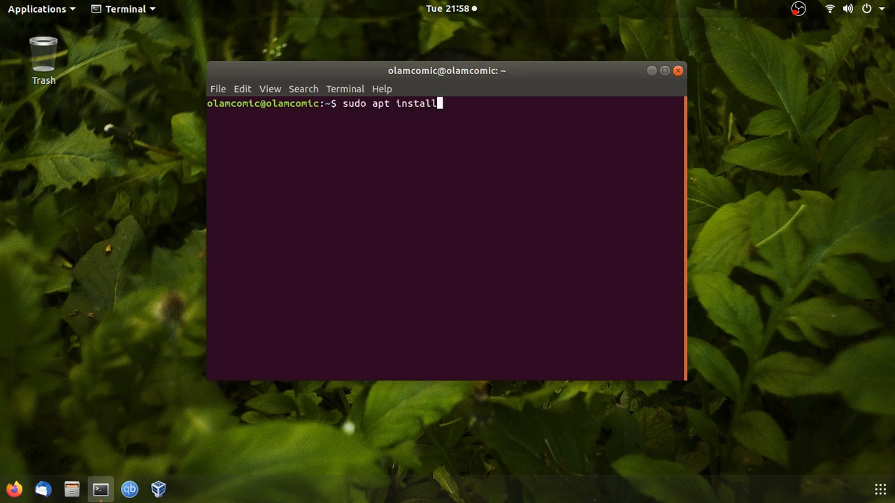
pyautogui.write('gnome-')
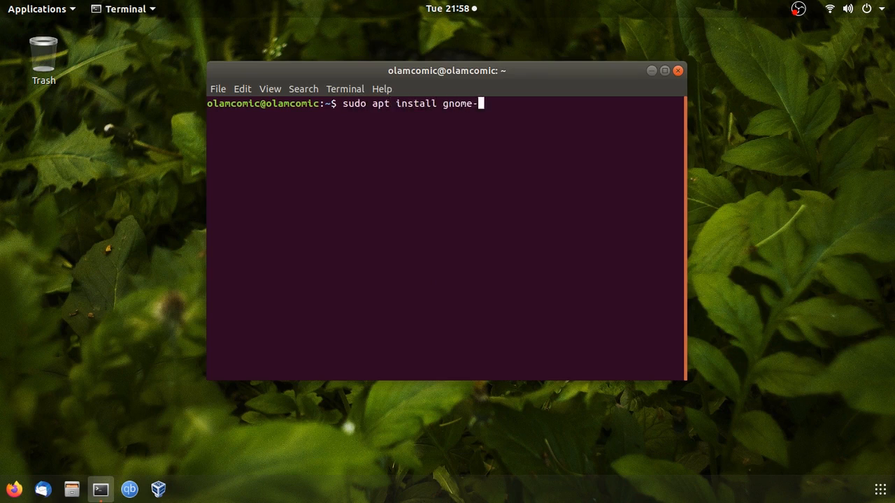
pyautogui.press('Return')
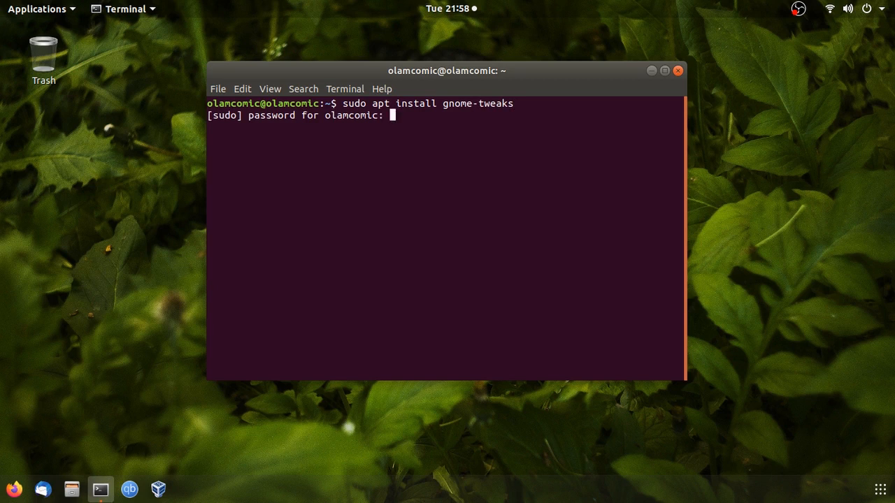
pyautogui.press('Return')
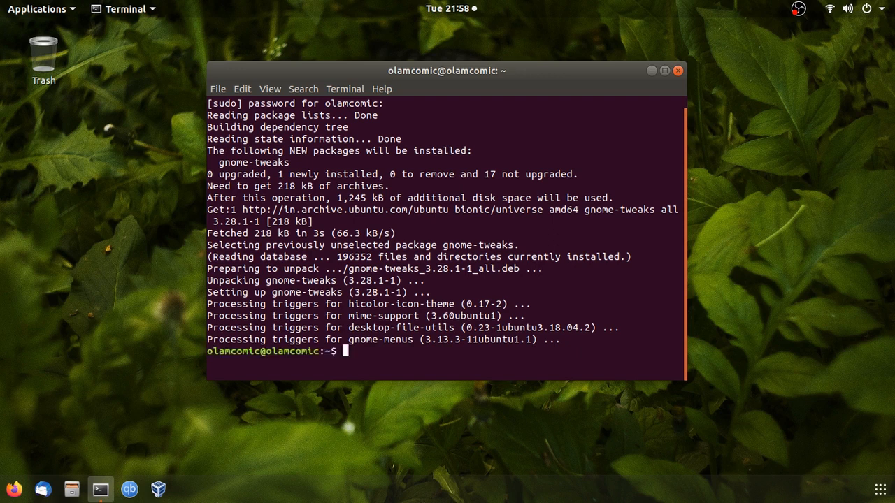
# Launch GNOME Tweaks from the terminal with the gnome-tweaks command.
pyautogui.write('gnome-')
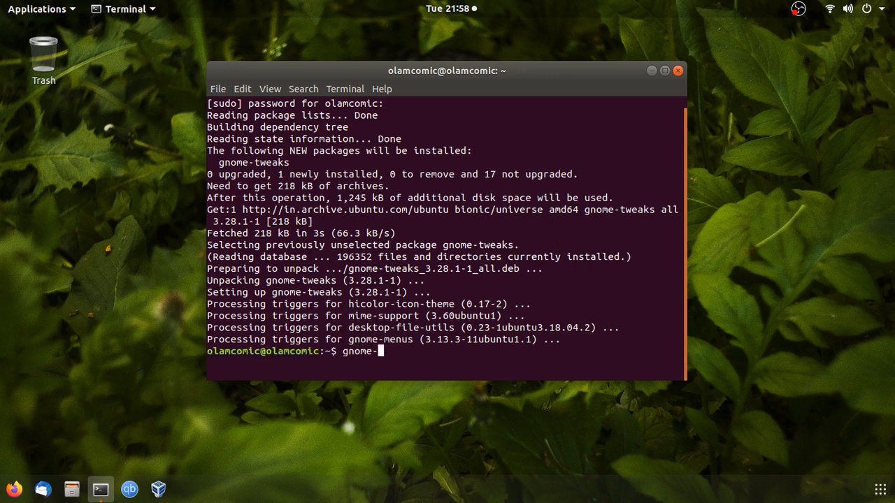
pyautogui.write('tweaks')
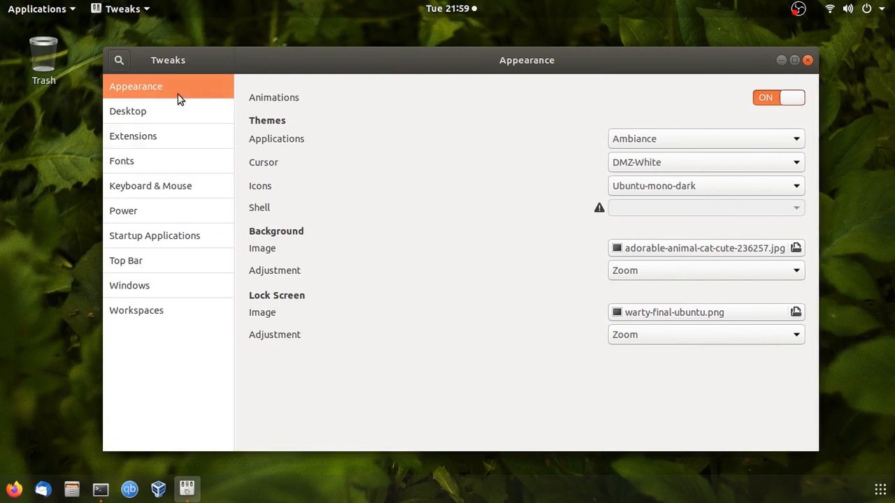
pyautogui.moveTo(252, 98)
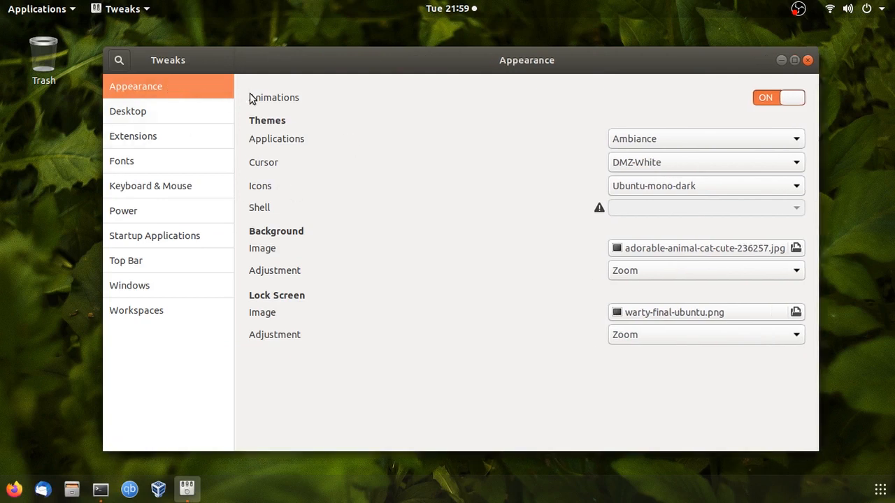
pyautogui.moveTo(282, 123)
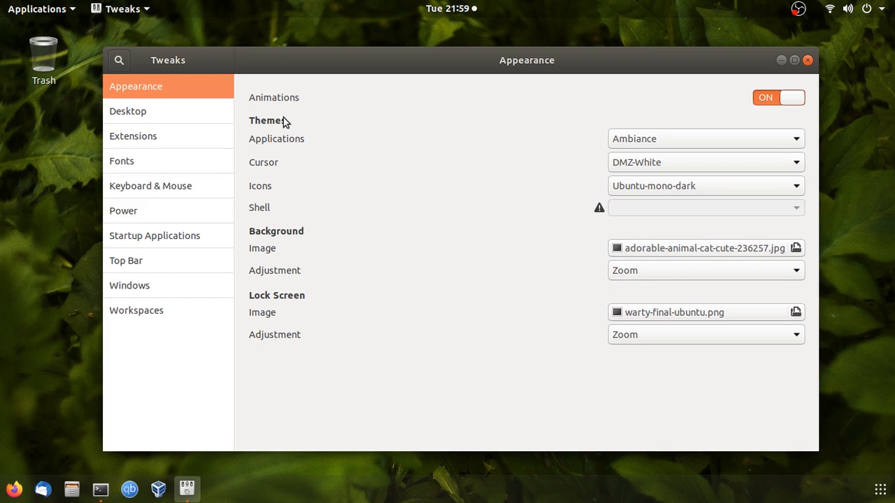
pyautogui.moveTo(316, 145)
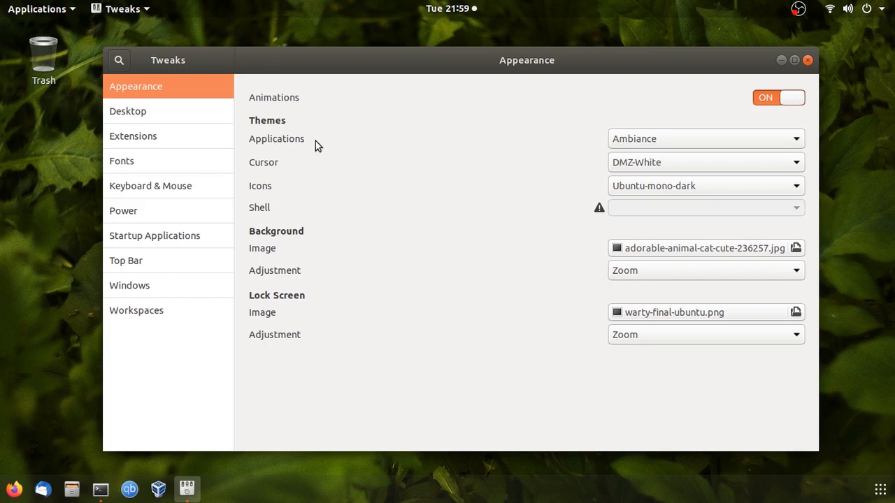
pyautogui.moveTo(274, 103)
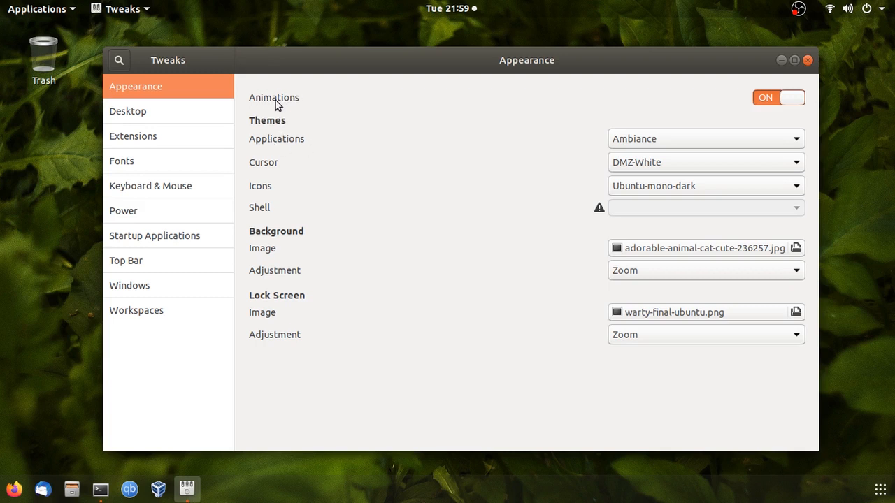
pyautogui.moveTo(720, 95)
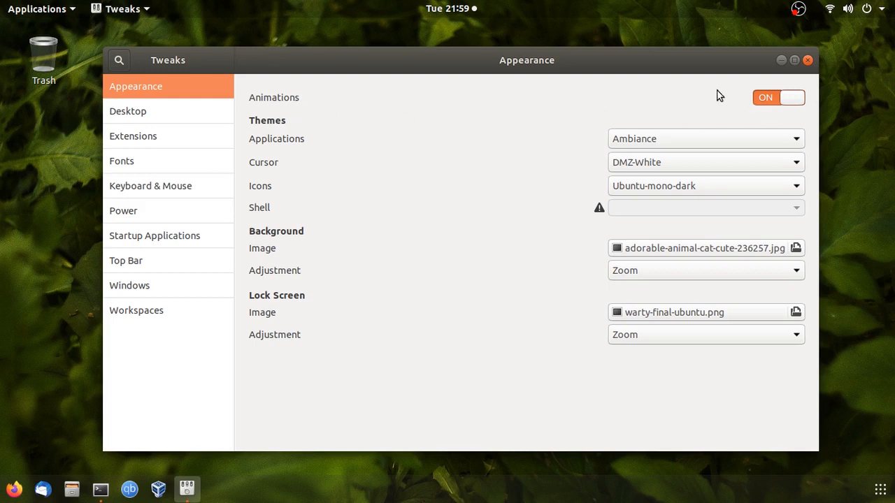
# Switch desktop animations off and then back on in the Appearance settings.
pyautogui.click(778, 98)
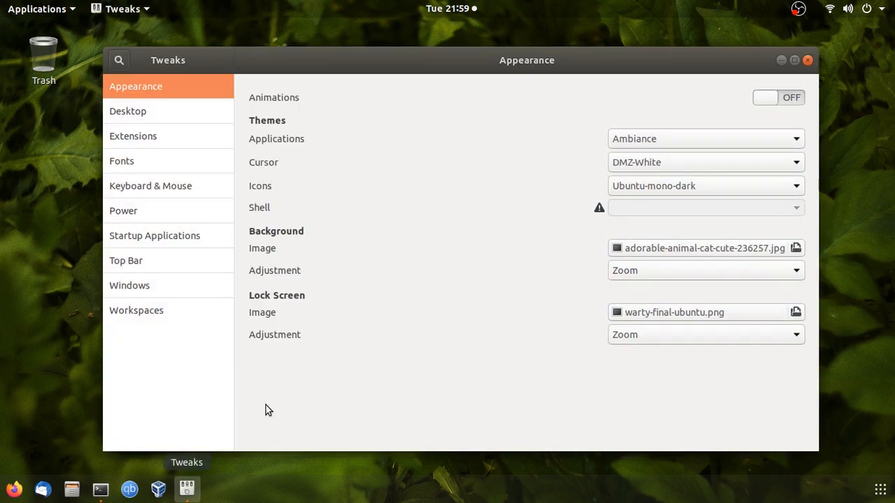
pyautogui.click(777, 98)
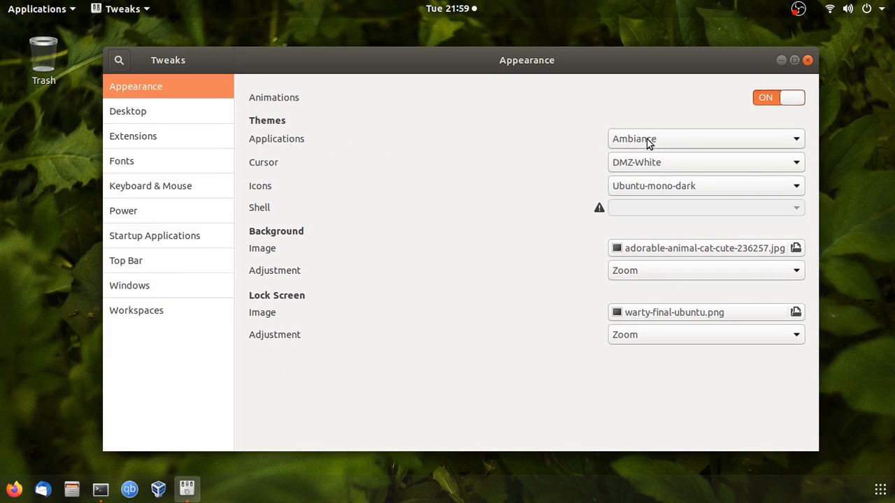
# Apply the Adwaita (default) application theme, then try Adwaita-dark.
pyautogui.click(704, 138)
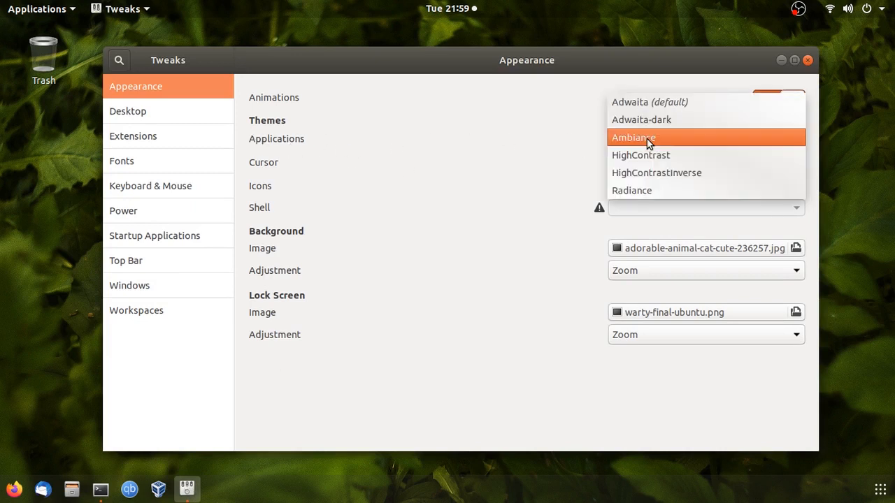
pyautogui.moveTo(649, 102)
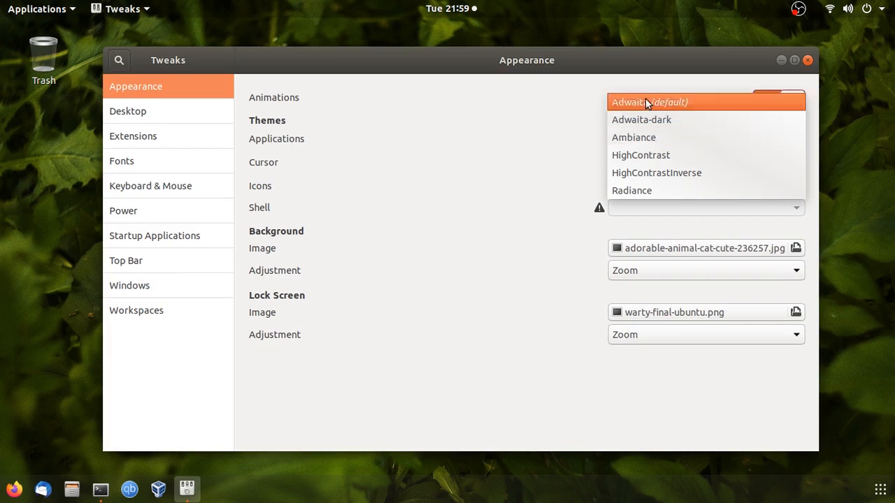
pyautogui.click(633, 137)
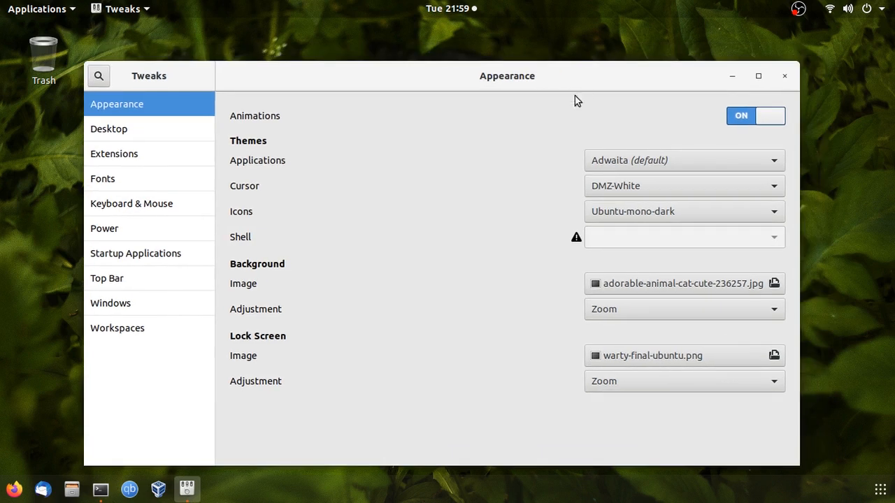
pyautogui.moveTo(629, 187)
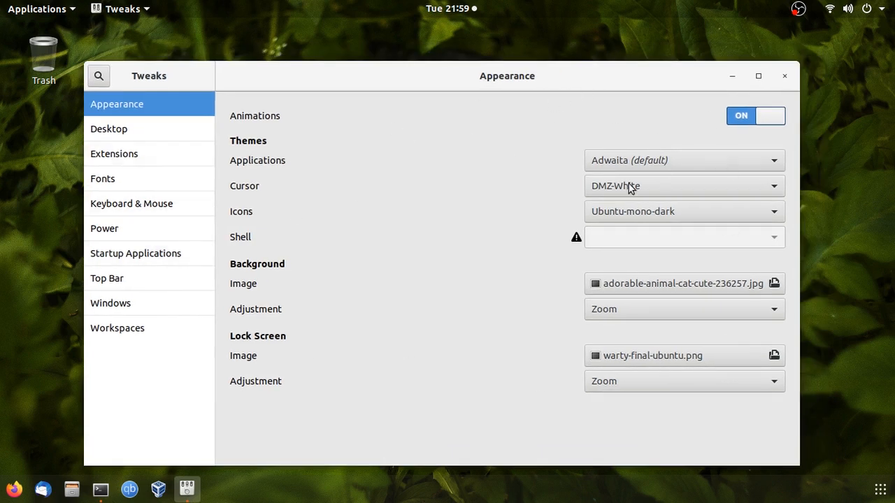
pyautogui.click(684, 159)
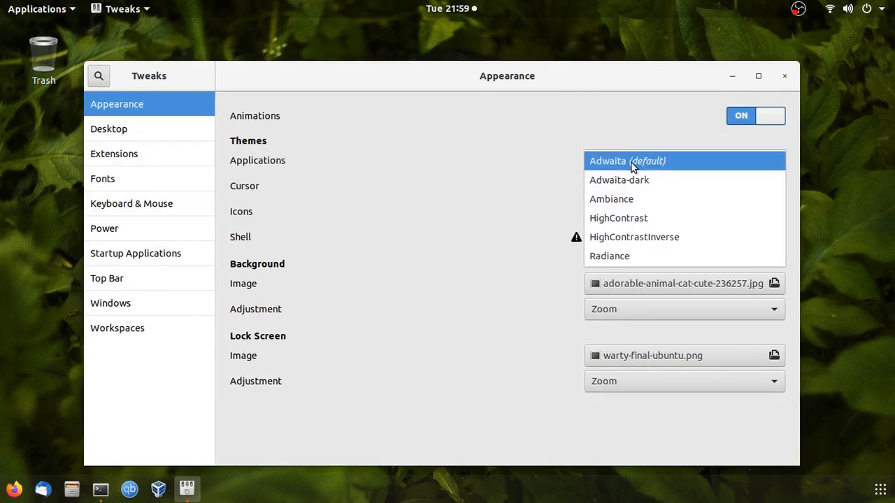
pyautogui.click(626, 161)
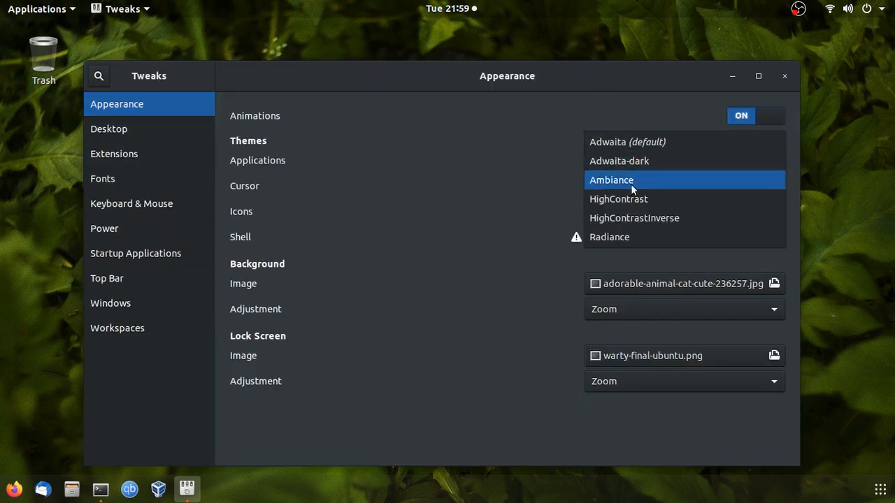
# Try the HighContrast application theme, then return to Adwaita (default).
pyautogui.click(618, 199)
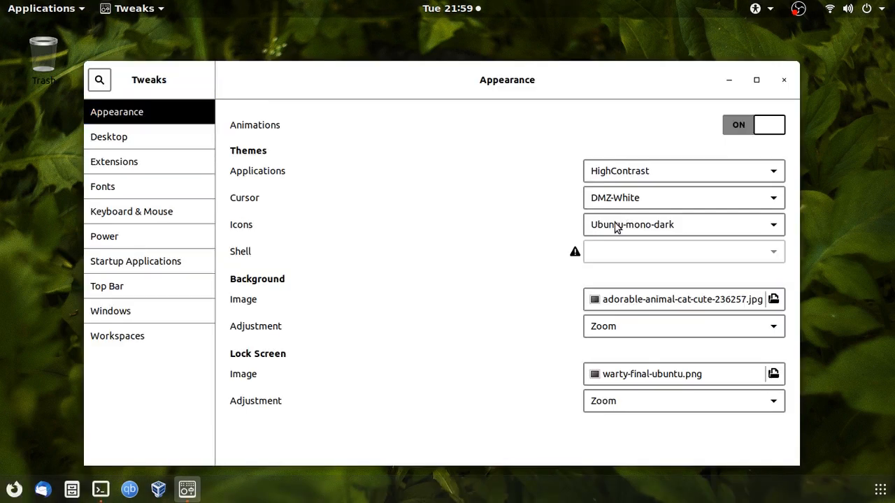
pyautogui.click(682, 171)
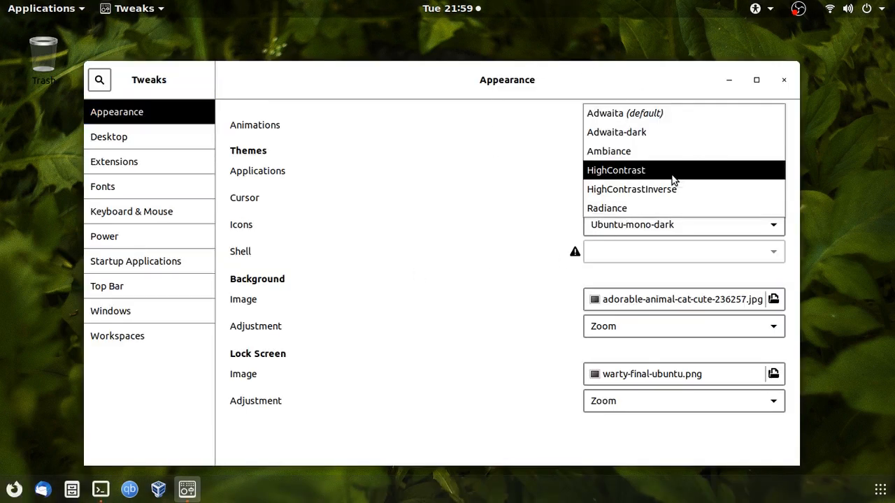
pyautogui.moveTo(654, 112)
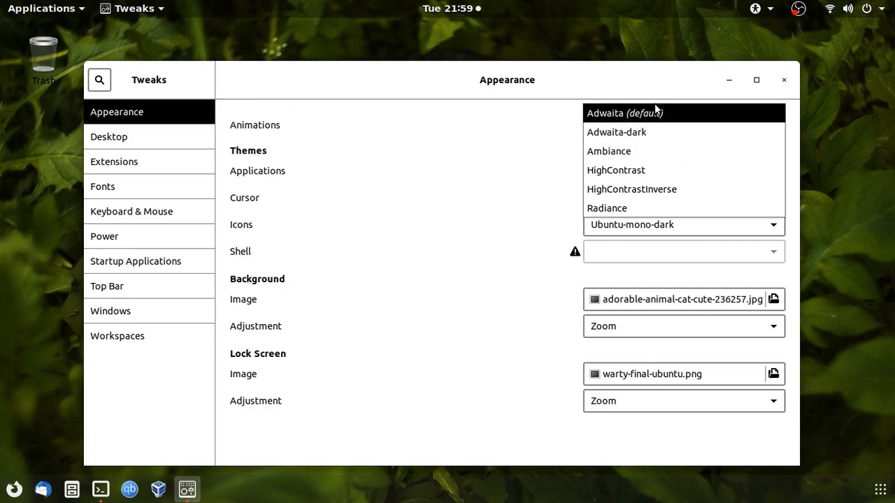
pyautogui.click(623, 112)
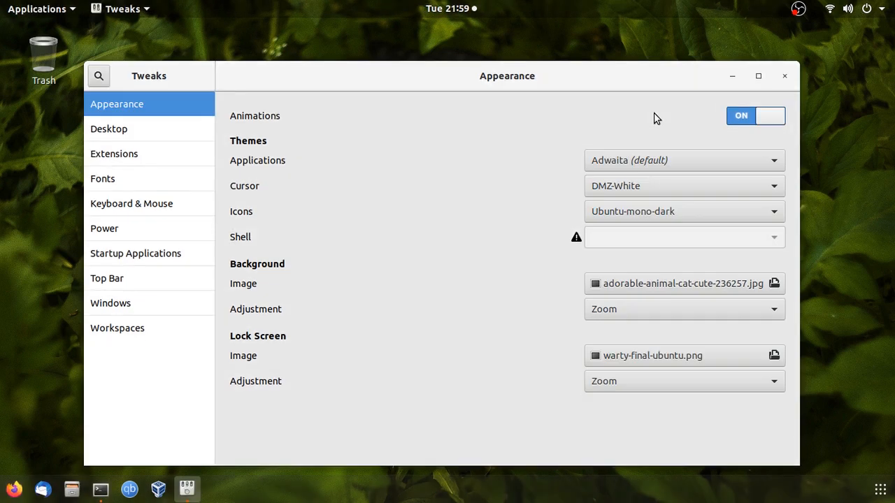
pyautogui.moveTo(237, 194)
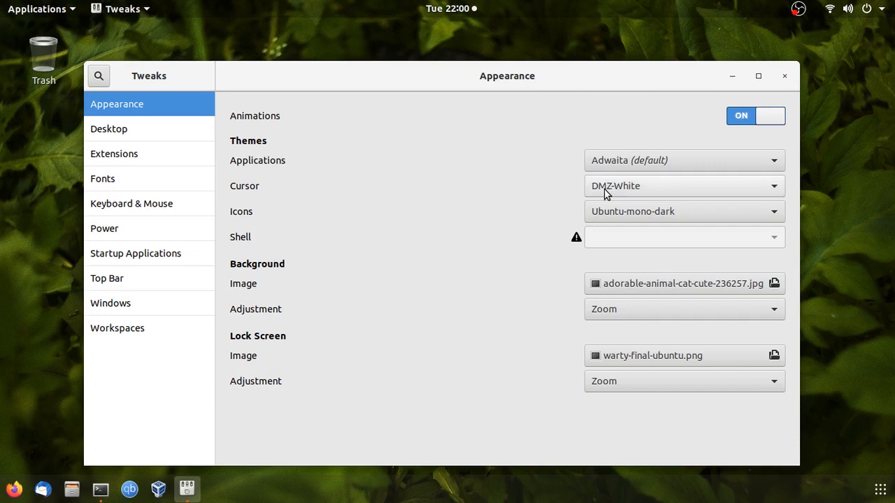
# Set the cursor theme to DMZ-Black and show the icon theme choices.
pyautogui.click(682, 184)
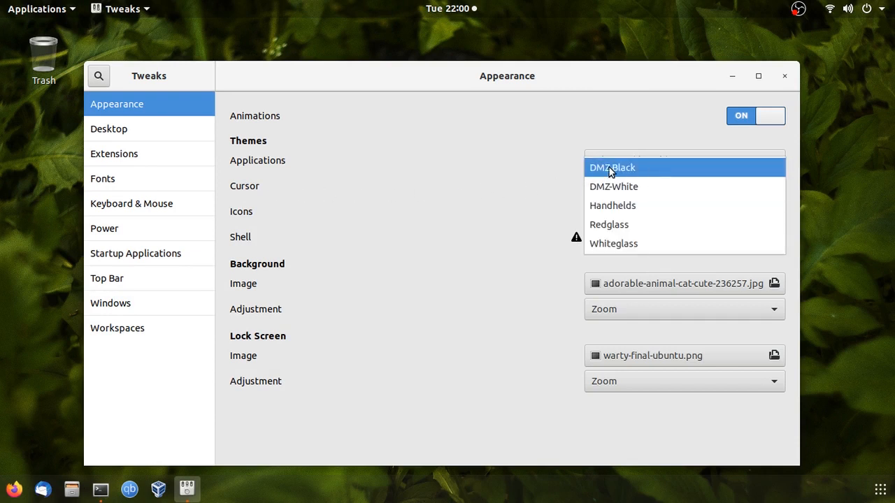
pyautogui.click(613, 168)
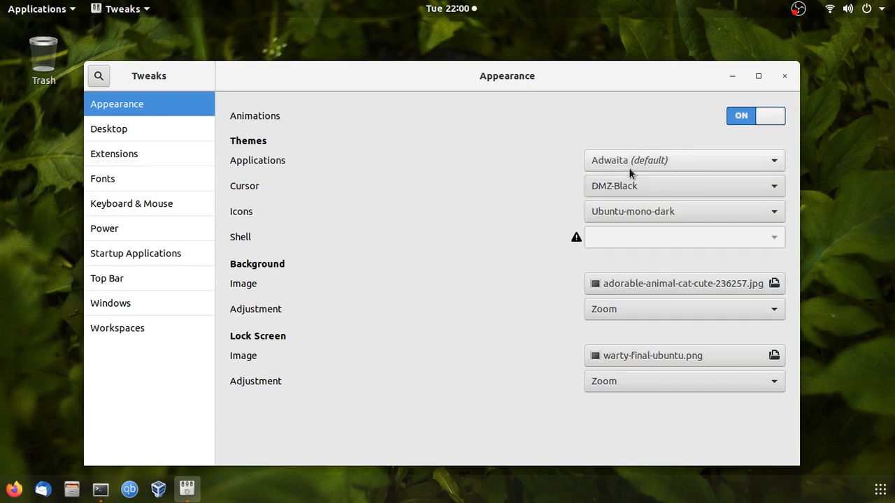
pyautogui.moveTo(543, 167)
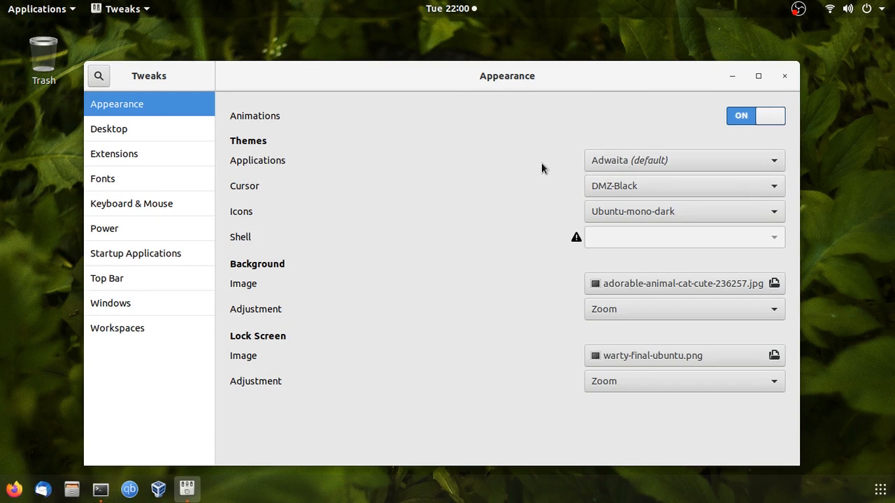
pyautogui.moveTo(643, 211)
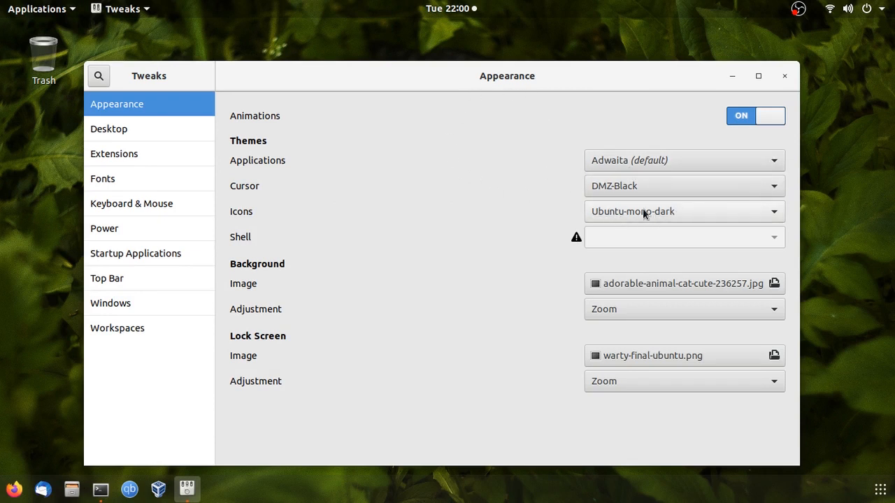
pyautogui.click(682, 211)
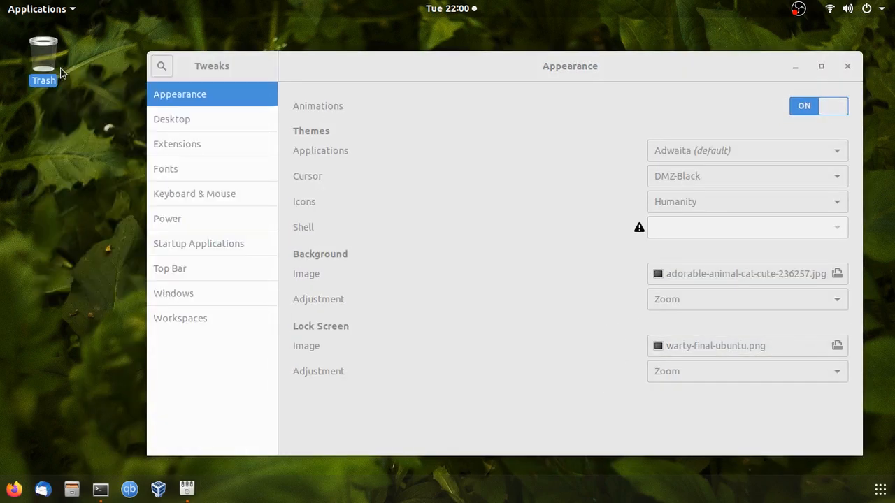
# Apply the Humanity-Dark icon theme and check it in the file manager's Home folder.
pyautogui.doubleClick(44, 56)
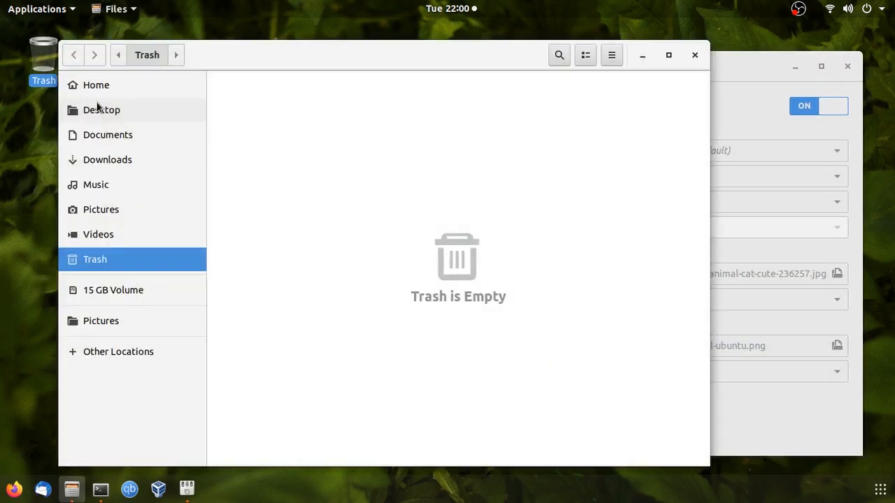
pyautogui.click(95, 85)
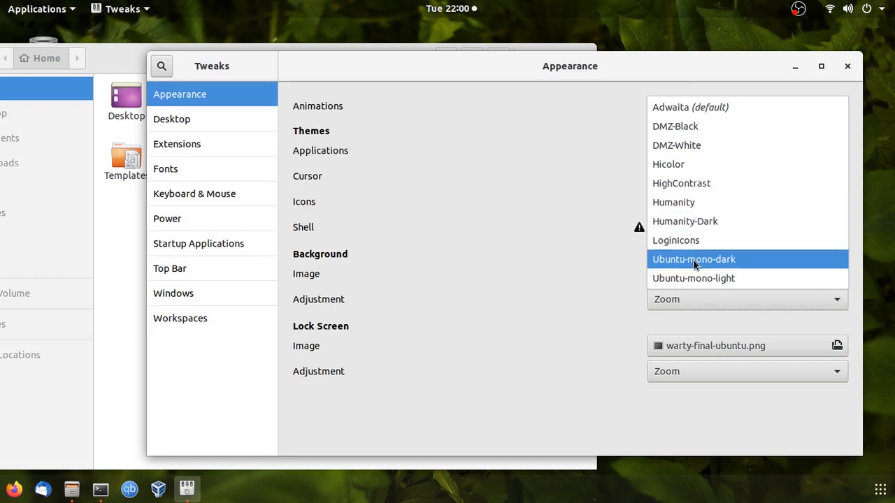
pyautogui.click(693, 258)
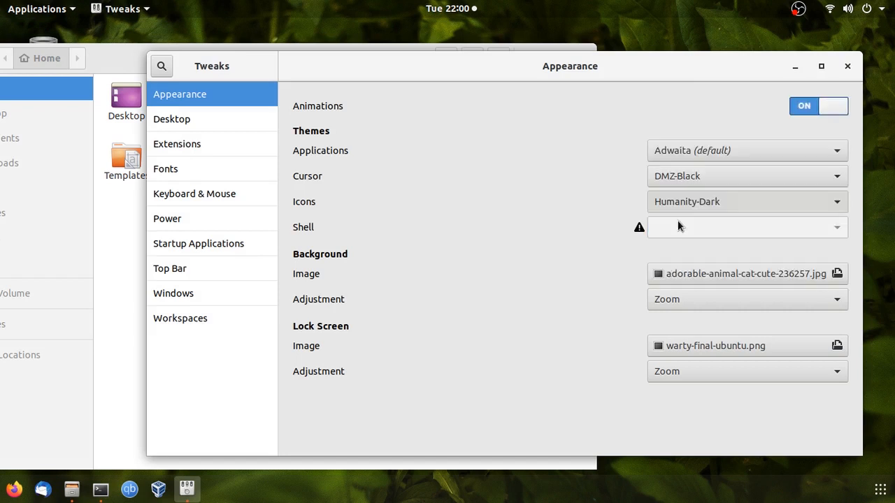
pyautogui.moveTo(126, 210)
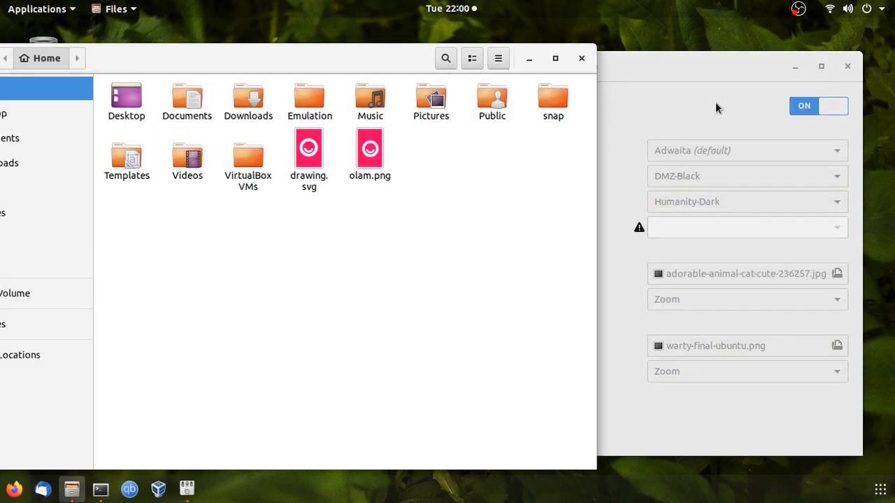
pyautogui.click(743, 201)
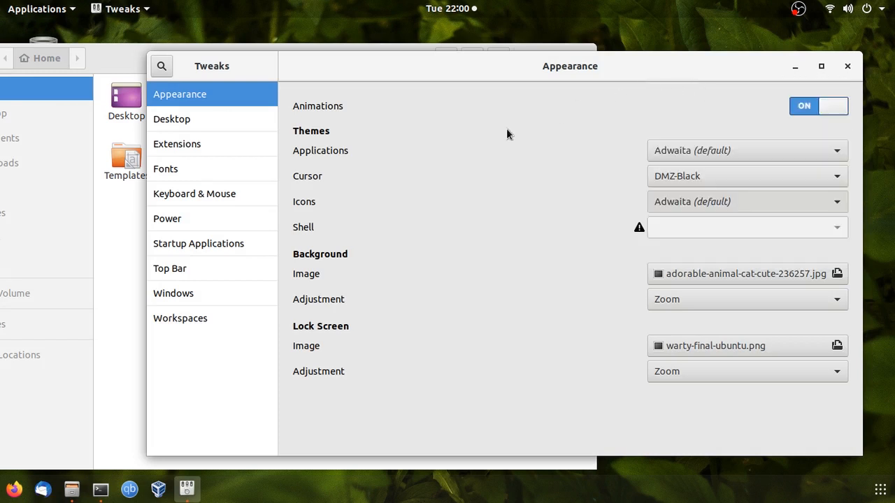
pyautogui.click(72, 489)
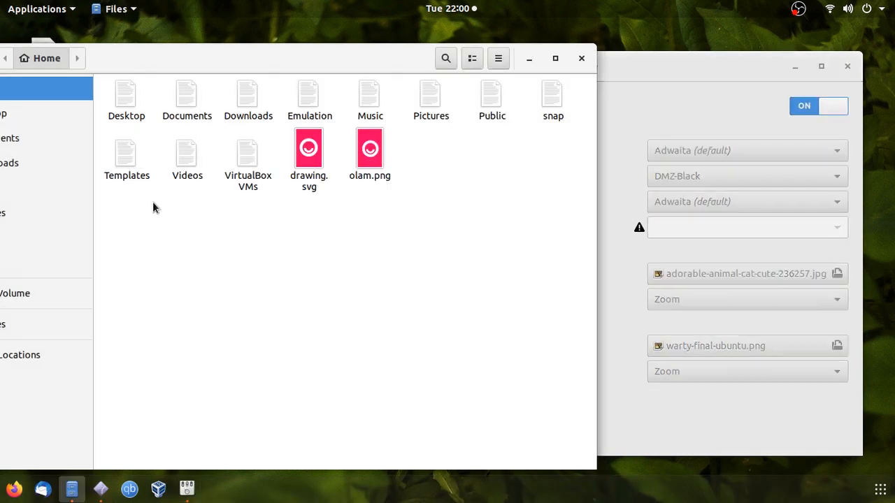
pyautogui.moveTo(550, 162)
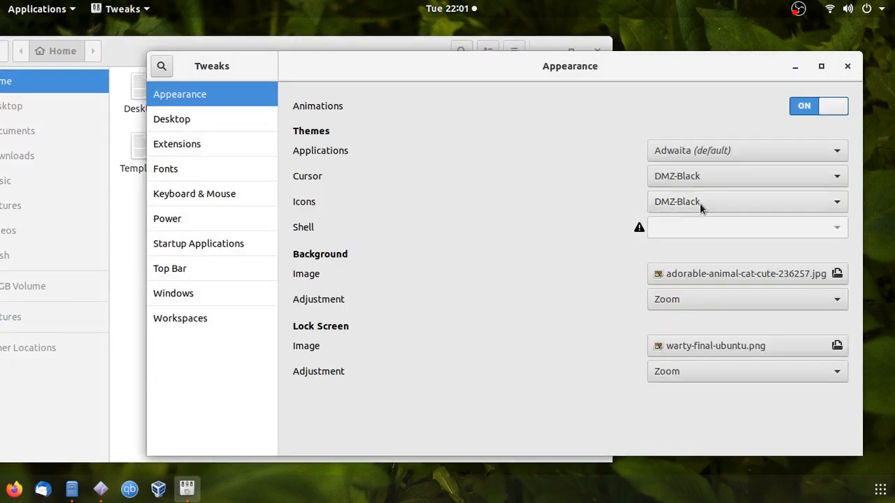
# Set the icon theme back to Humanity.
pyautogui.click(743, 151)
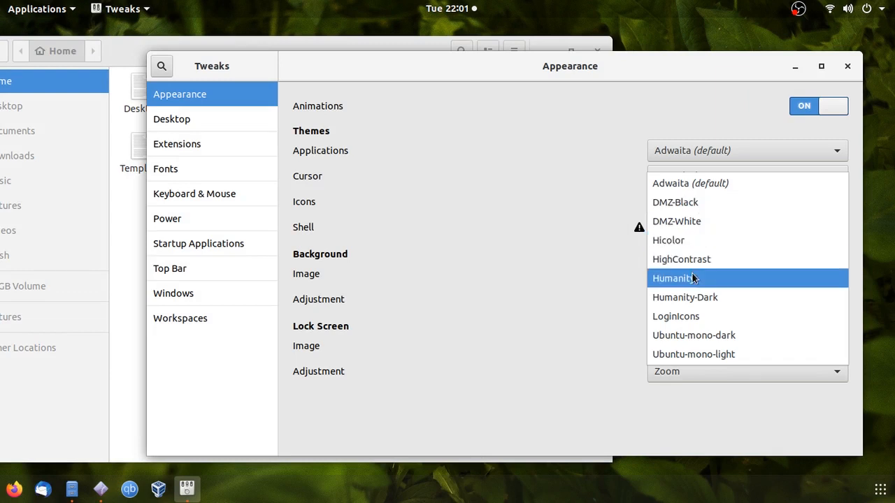
pyautogui.click(673, 278)
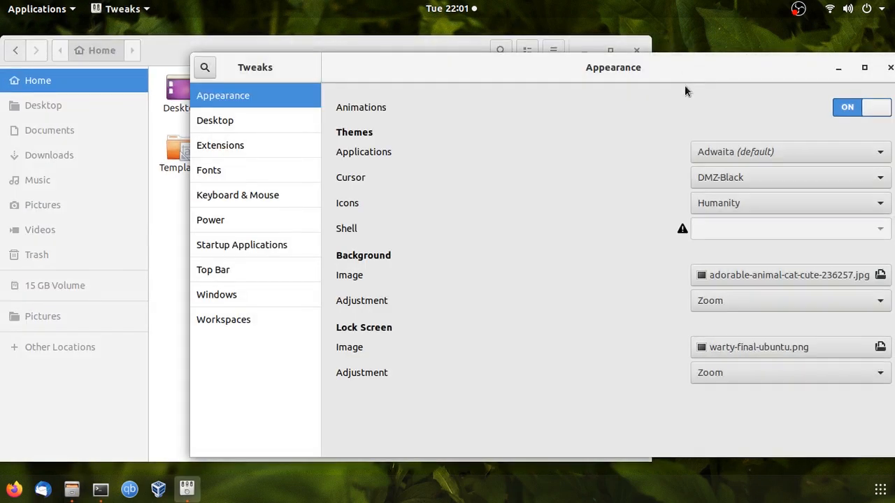
pyautogui.moveTo(762, 233)
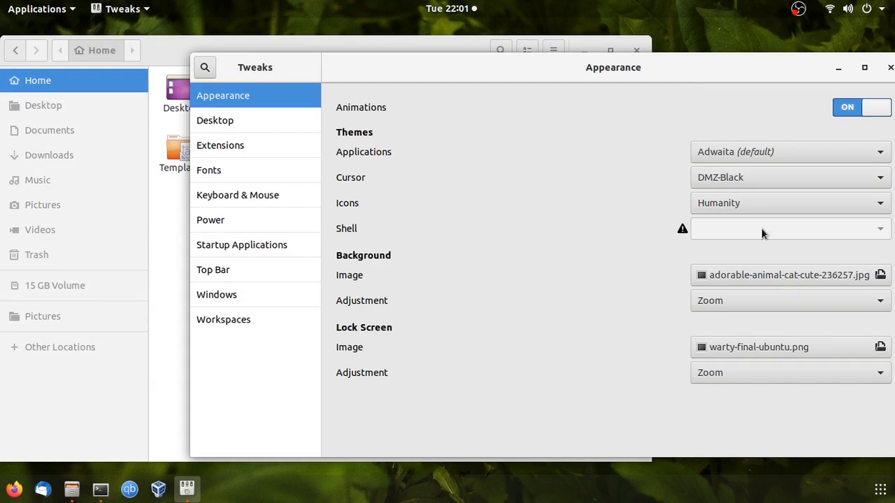
pyautogui.moveTo(685, 276)
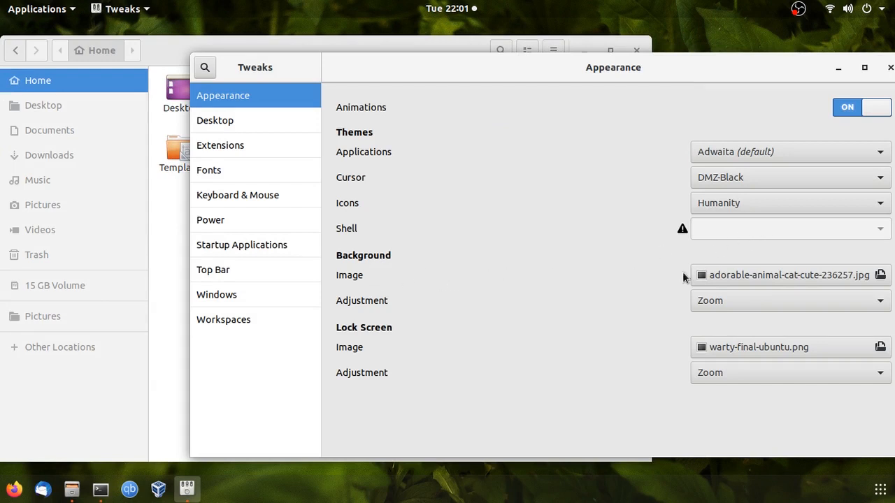
pyautogui.moveTo(283, 117)
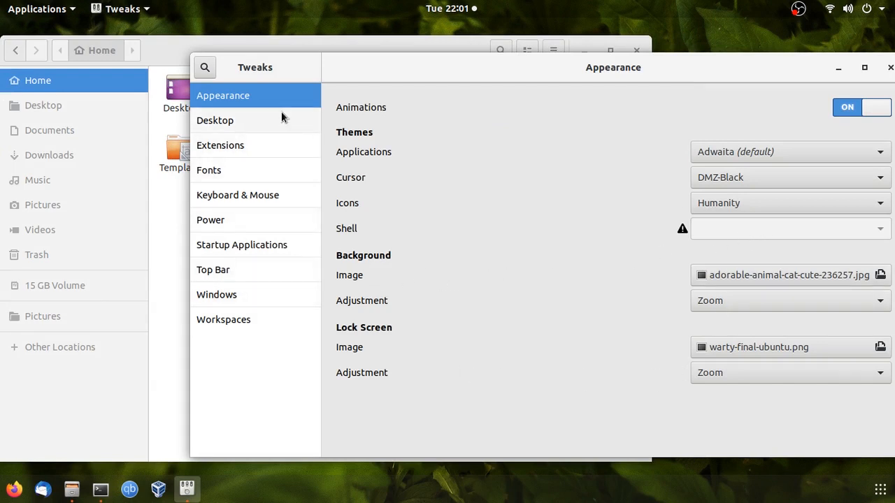
# In the Desktop settings, turn Show Icons off and back on.
pyautogui.click(215, 120)
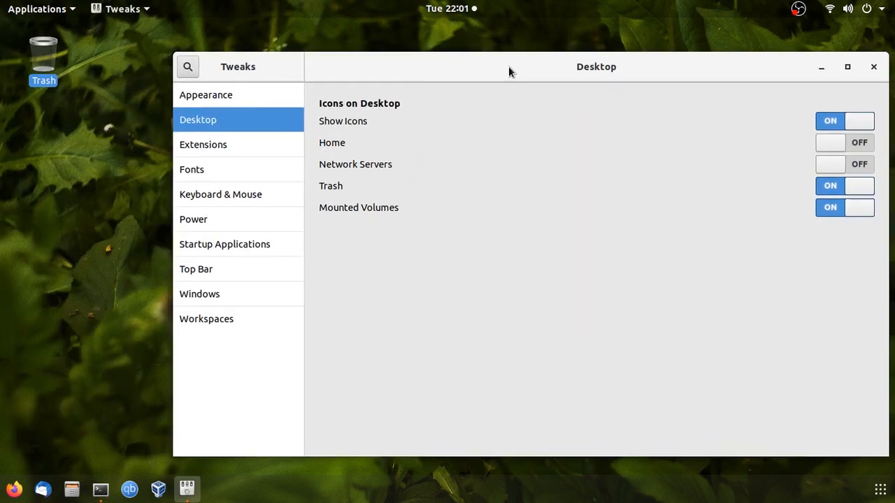
pyautogui.moveTo(333, 134)
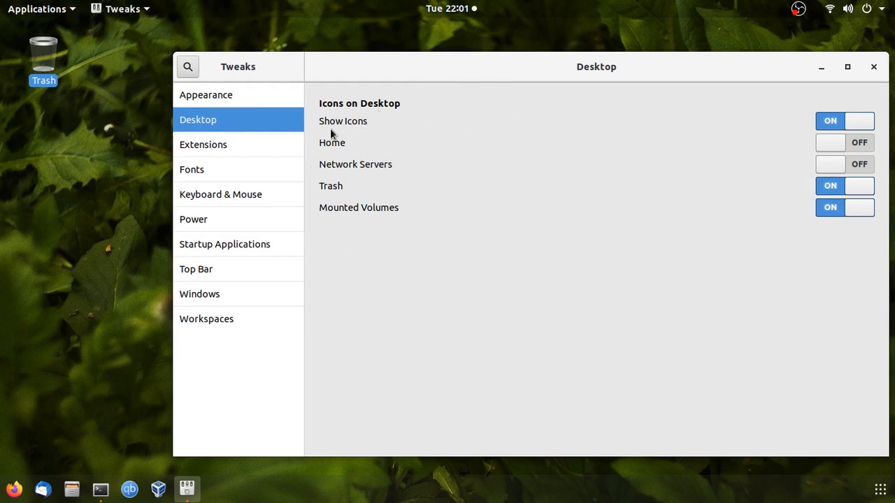
pyautogui.moveTo(809, 123)
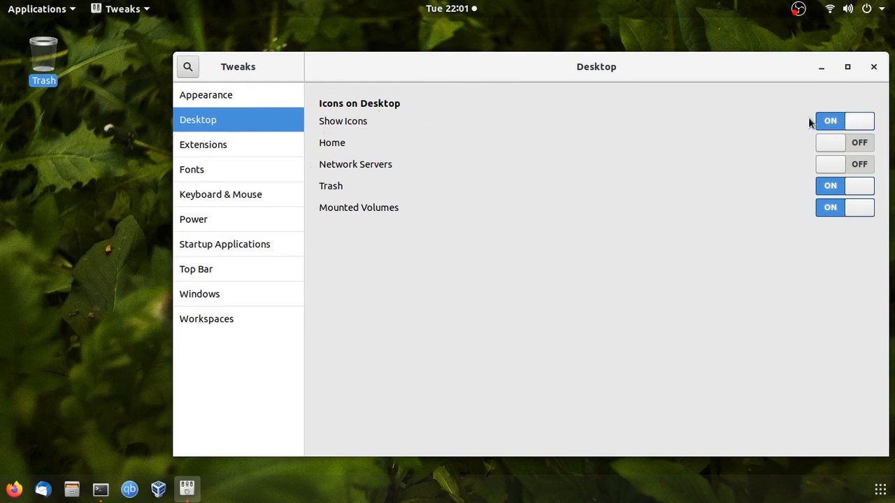
pyautogui.click(845, 120)
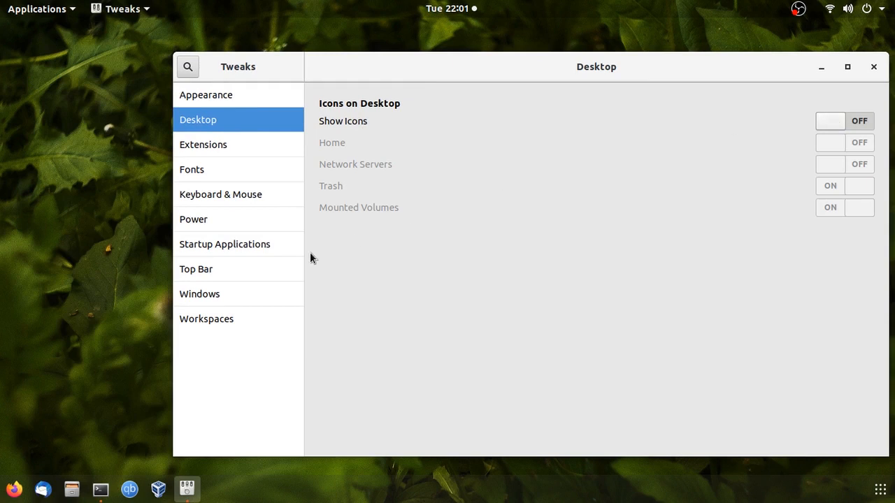
pyautogui.moveTo(3, 269)
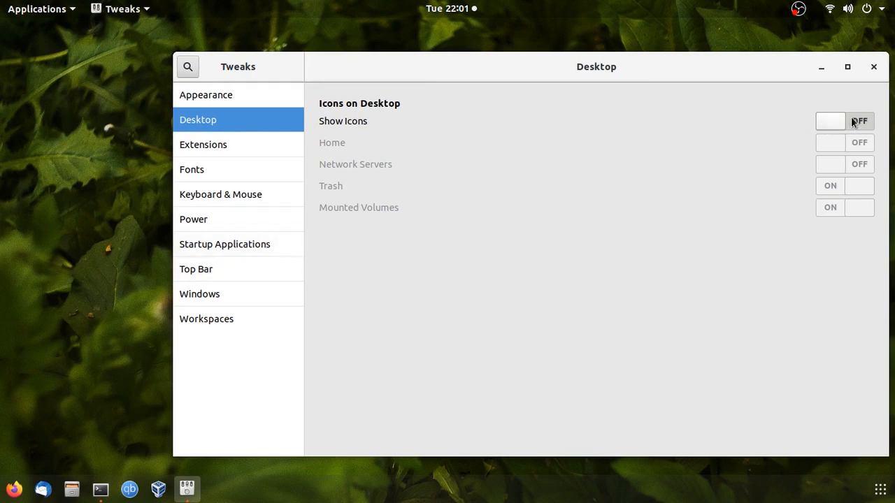
pyautogui.click(844, 121)
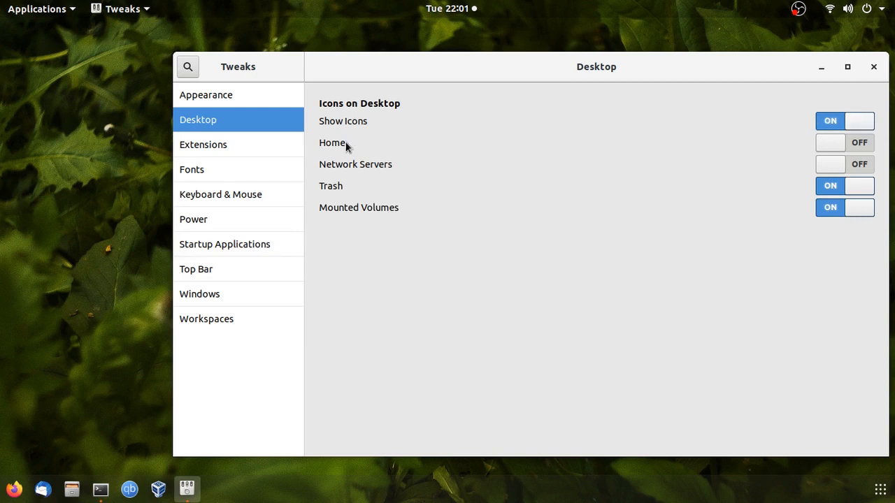
# Show the Home desktop icon; show Network Servers briefly, then hide it again.
pyautogui.click(844, 142)
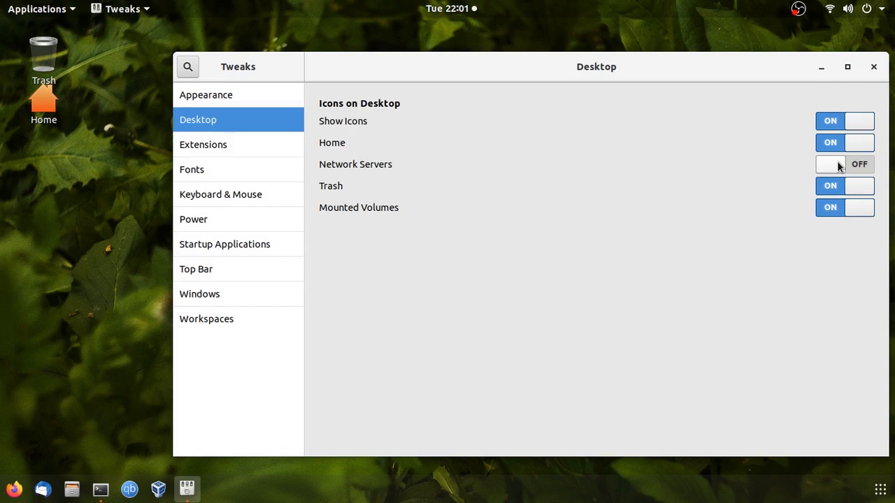
pyautogui.moveTo(873, 165)
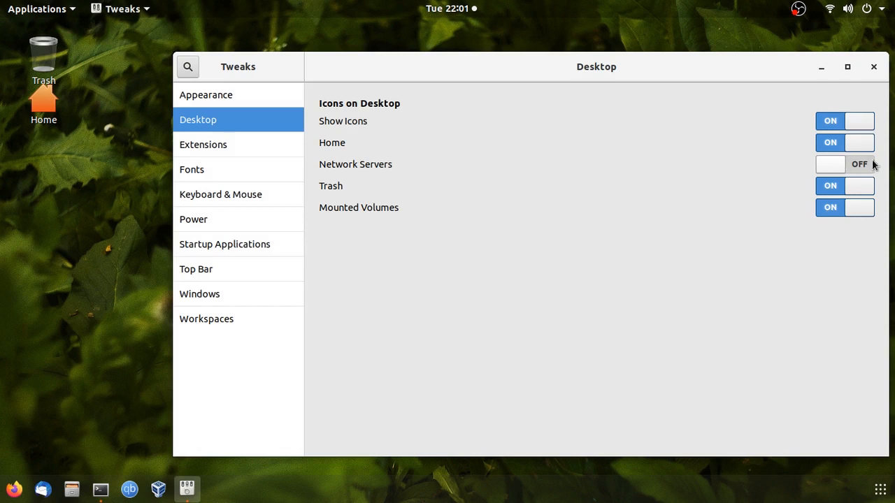
pyautogui.click(844, 164)
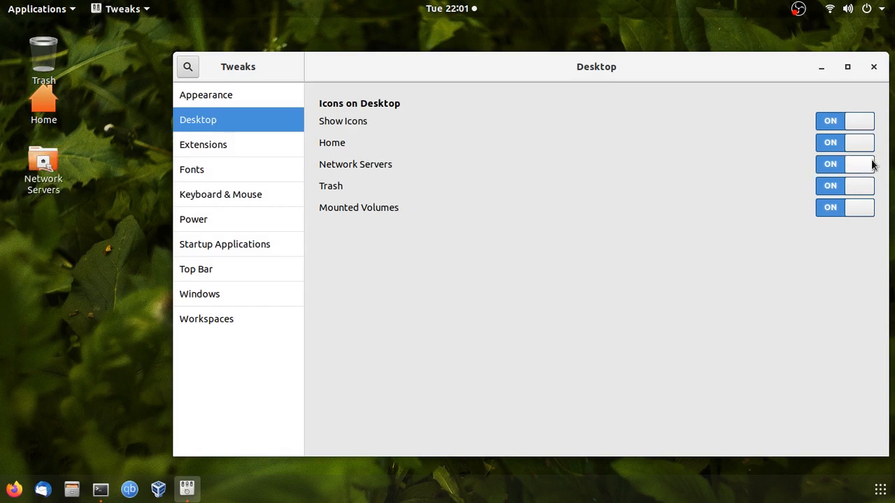
pyautogui.click(844, 164)
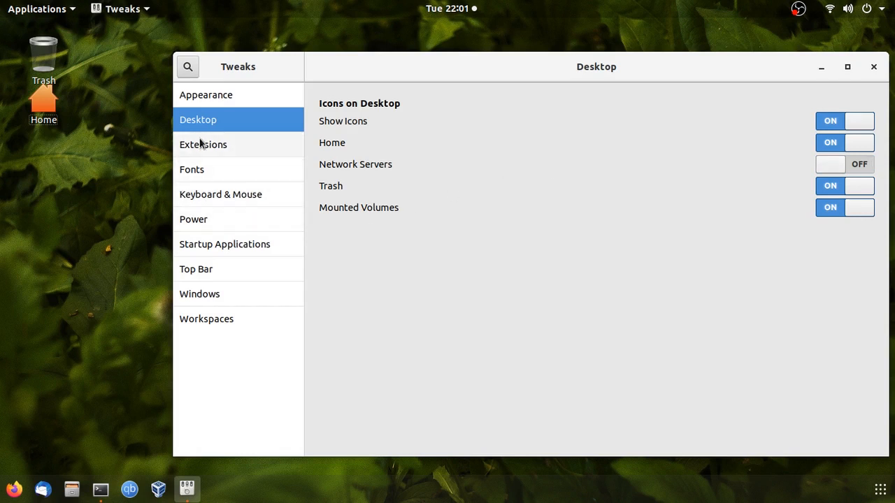
# In Extensions, switch Hide top bar off and back on, then move the Tweaks window up.
pyautogui.click(203, 143)
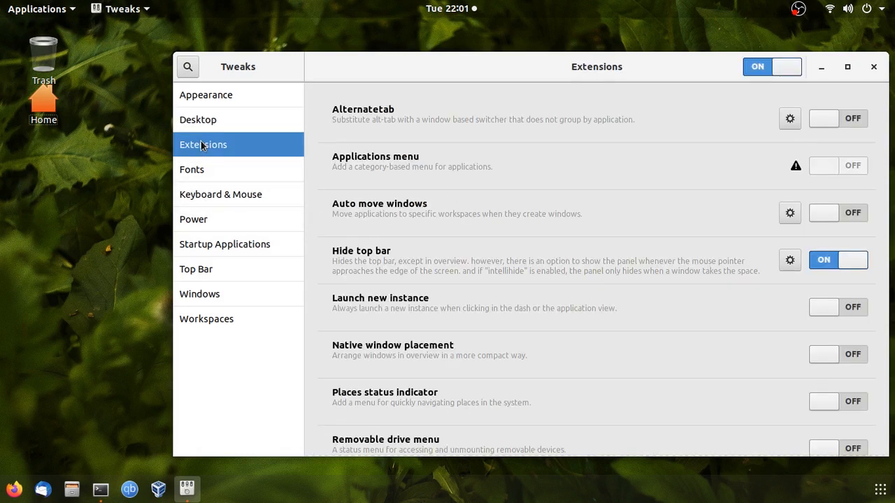
pyautogui.moveTo(420, 259)
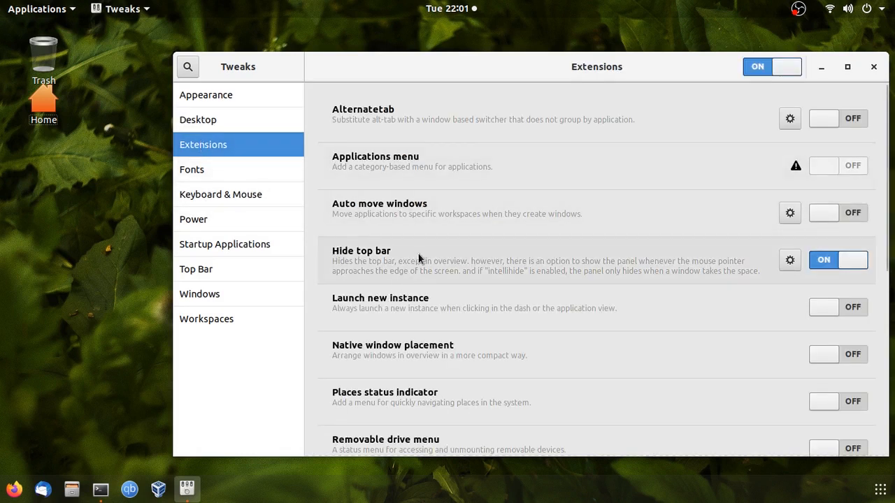
pyautogui.click(839, 259)
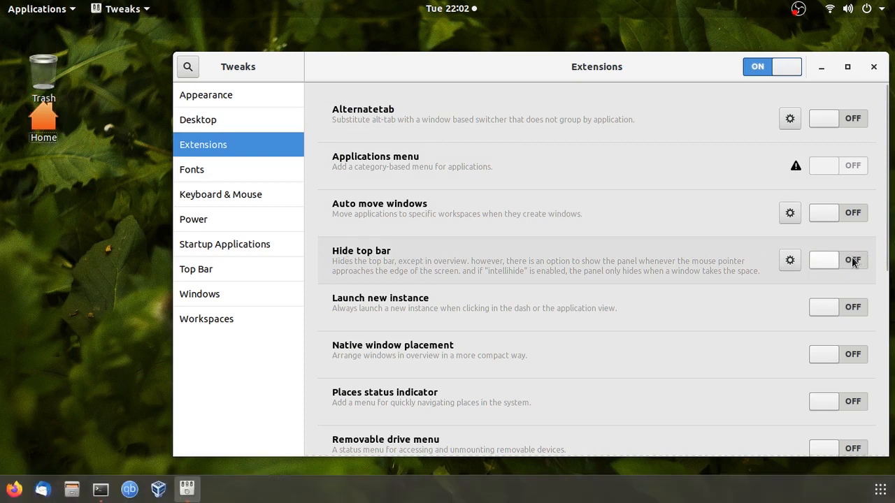
pyautogui.click(836, 260)
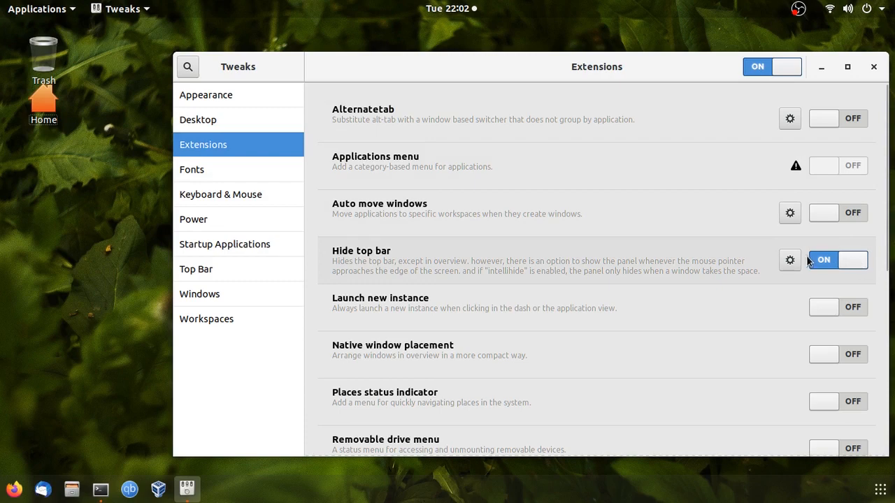
pyautogui.moveTo(595, 67); pyautogui.dragTo(572, 21)
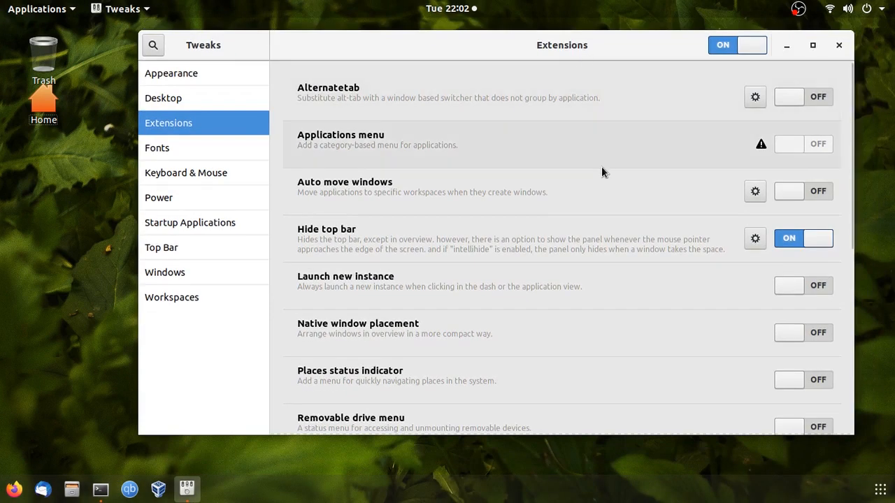
pyautogui.moveTo(590, 176)
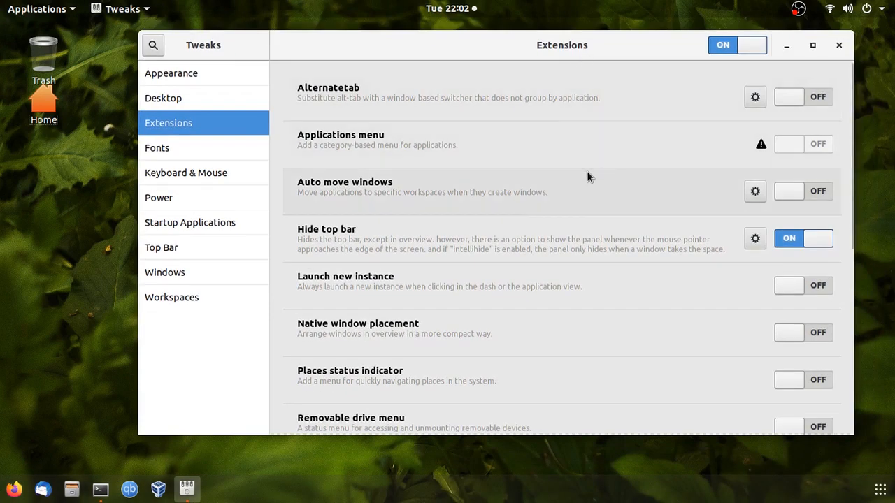
pyautogui.moveTo(738, 409)
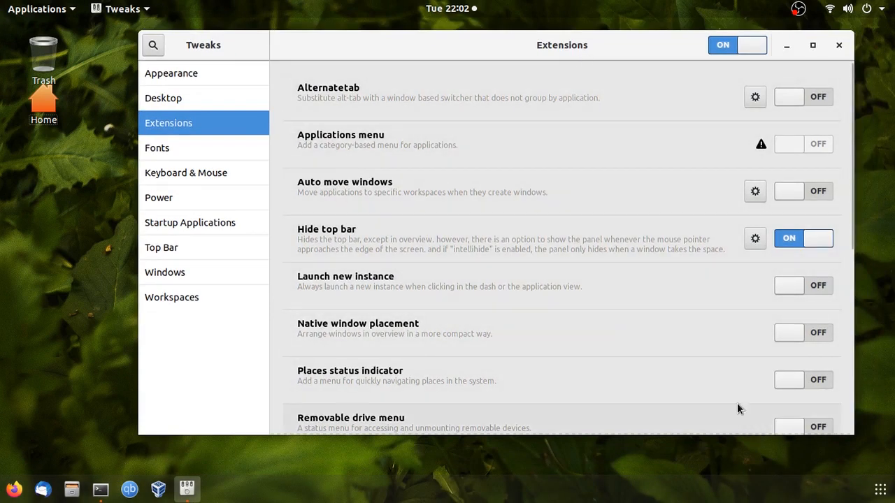
pyautogui.moveTo(221, 151)
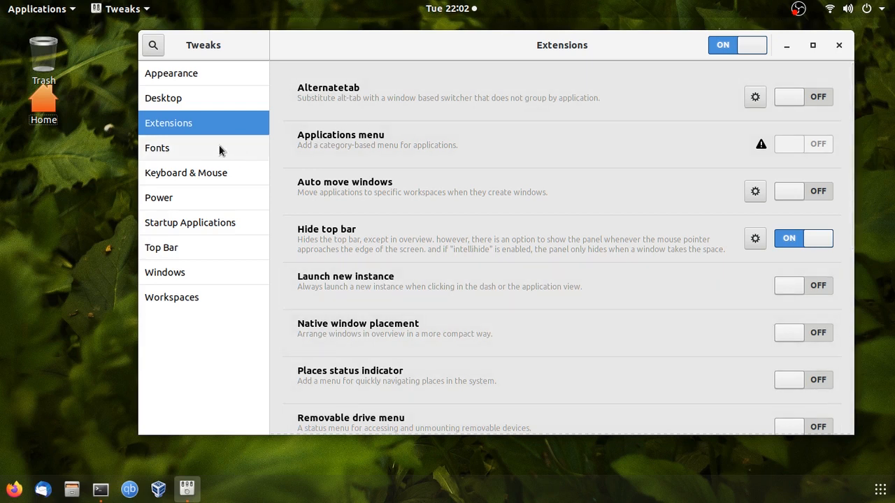
# In Fonts, set the Interface font to Ubuntu Mono Bold 11.
pyautogui.click(157, 148)
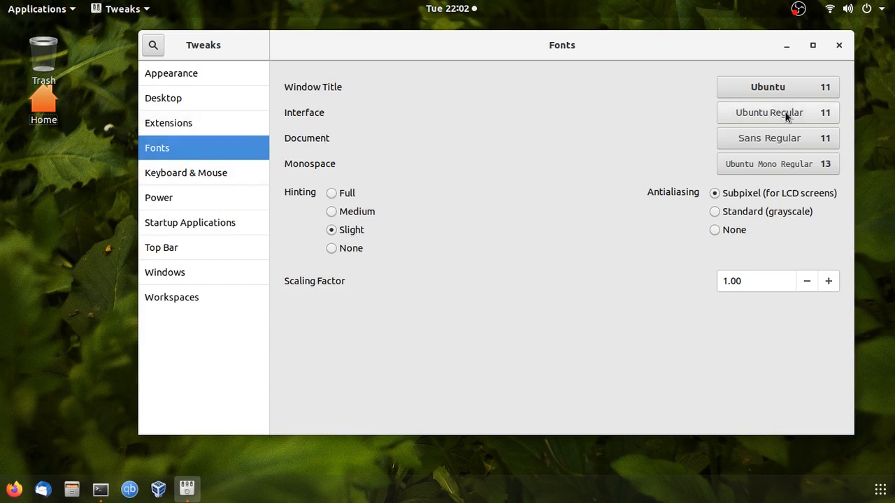
pyautogui.click(769, 112)
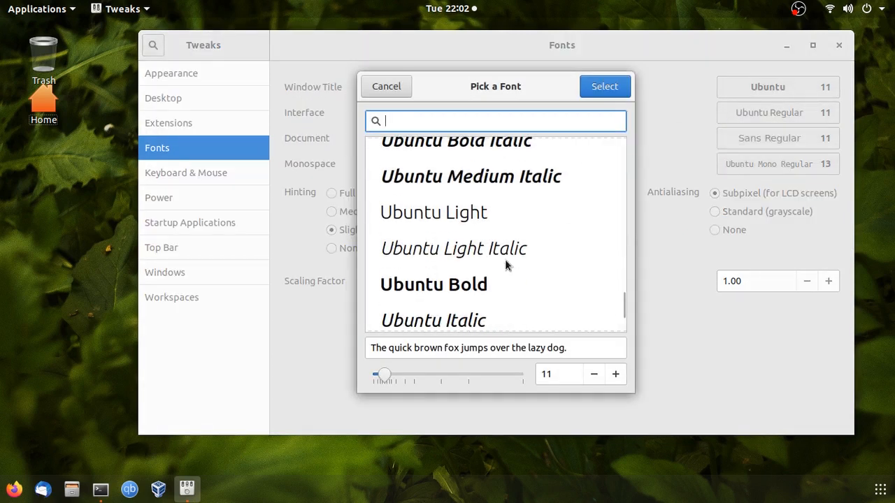
pyautogui.scroll(-3)
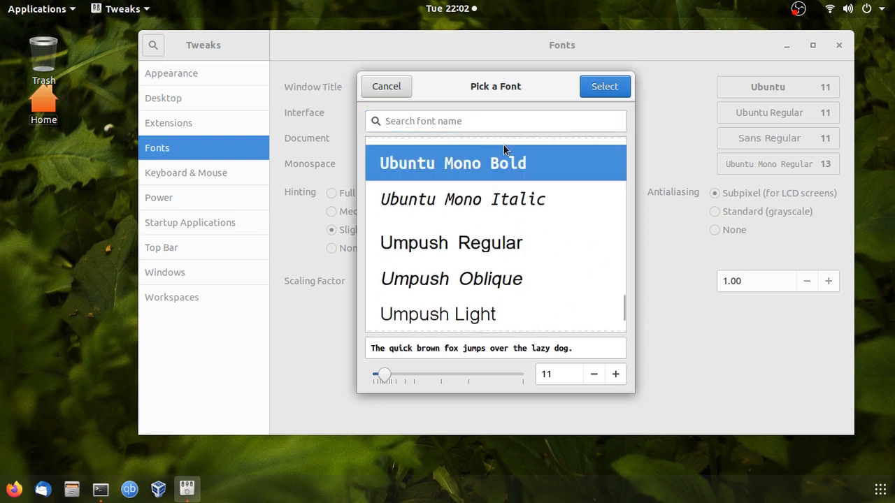
pyautogui.click(603, 86)
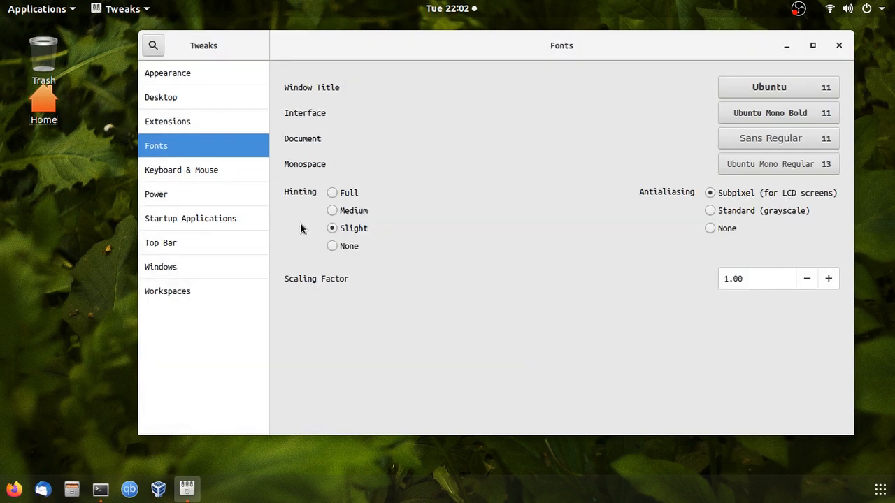
pyautogui.moveTo(389, 216)
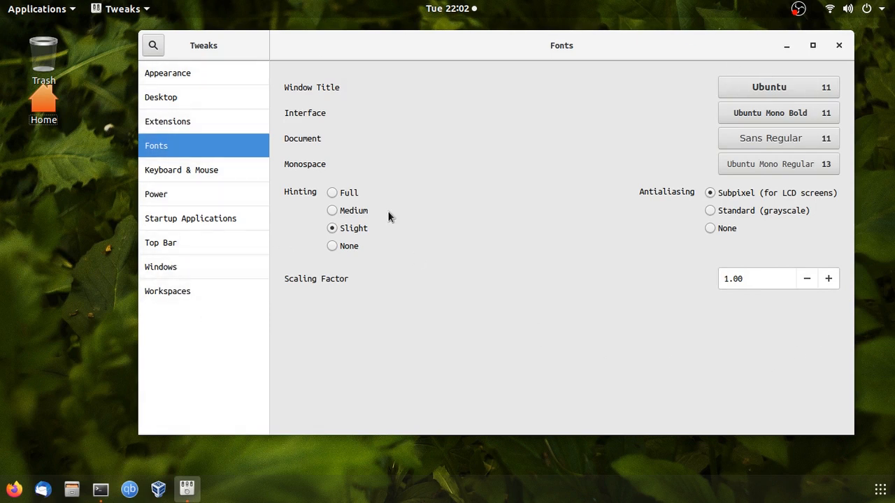
pyautogui.moveTo(338, 217)
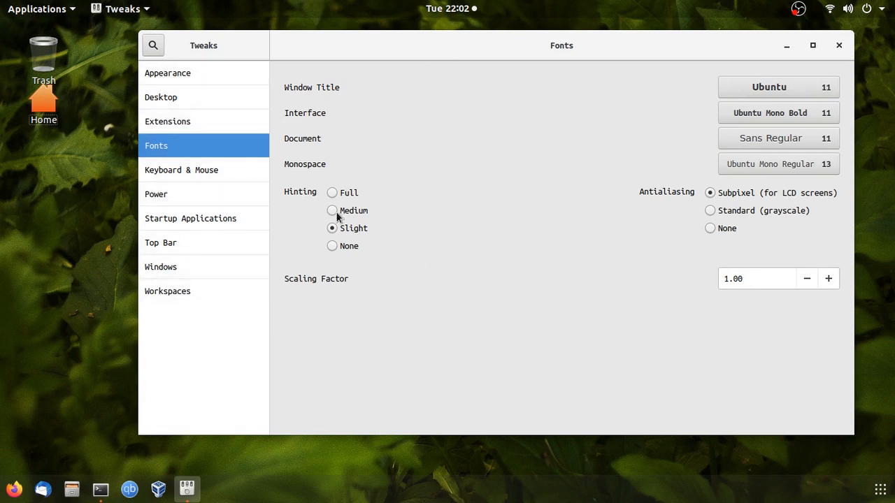
# In Keyboard & Mouse, turn Pointer Location on, then move to the Top Bar settings.
pyautogui.click(181, 171)
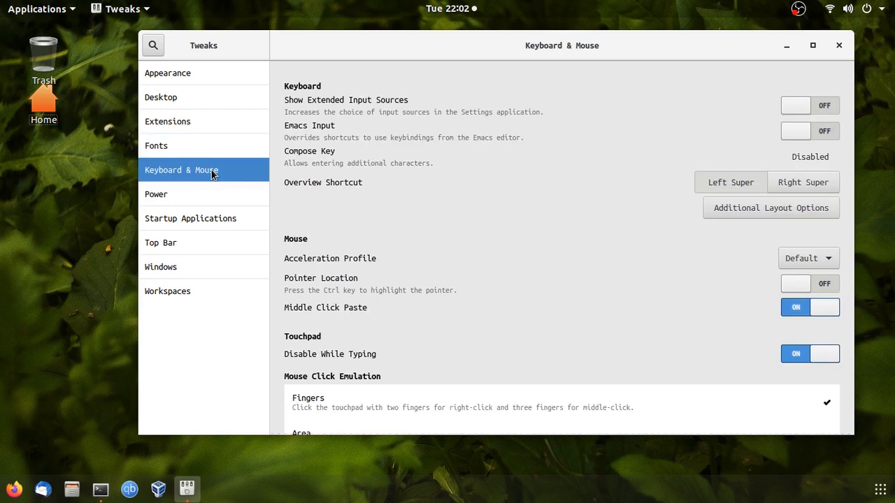
pyautogui.moveTo(678, 65)
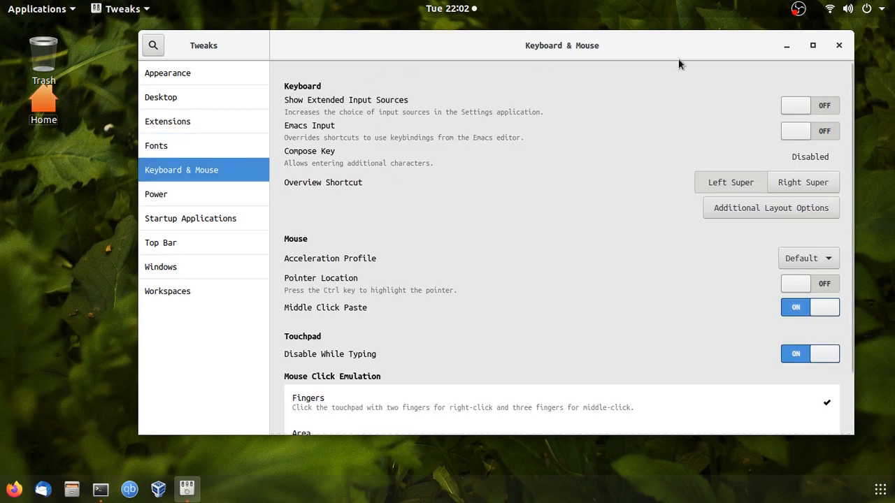
pyautogui.scroll(-3)
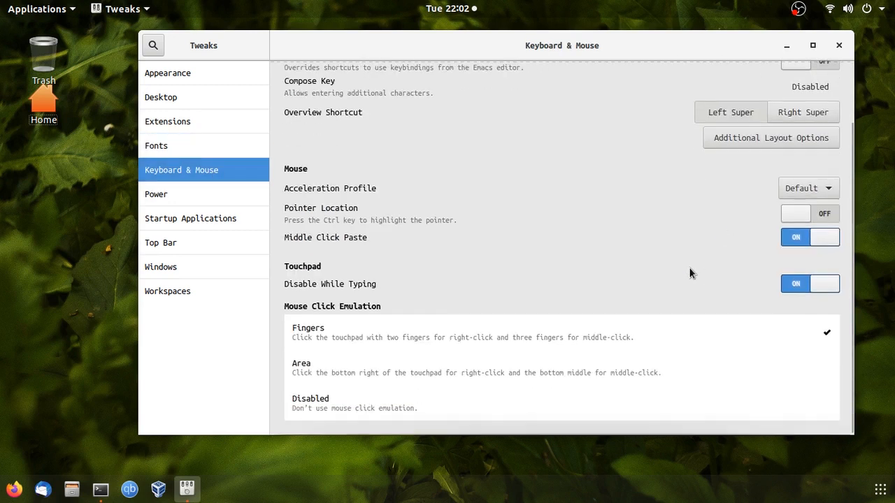
pyautogui.moveTo(461, 315)
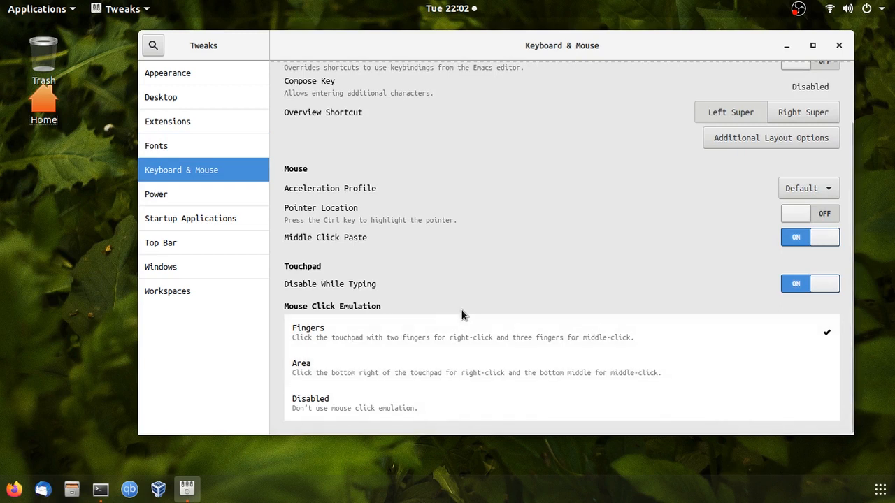
pyautogui.moveTo(500, 225)
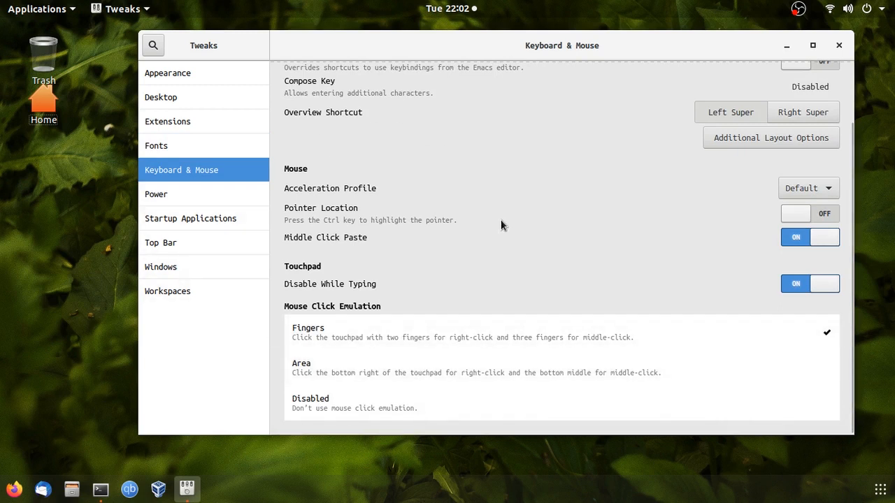
pyautogui.moveTo(643, 221)
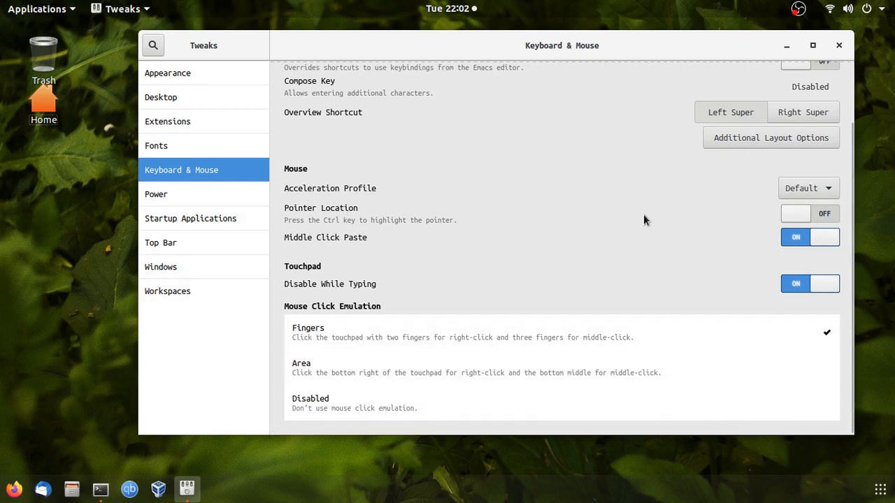
pyautogui.click(809, 212)
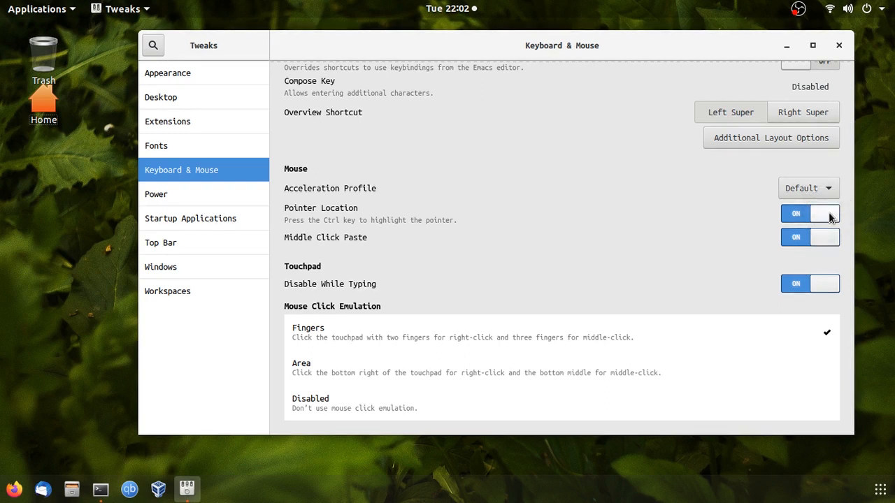
pyautogui.click(157, 194)
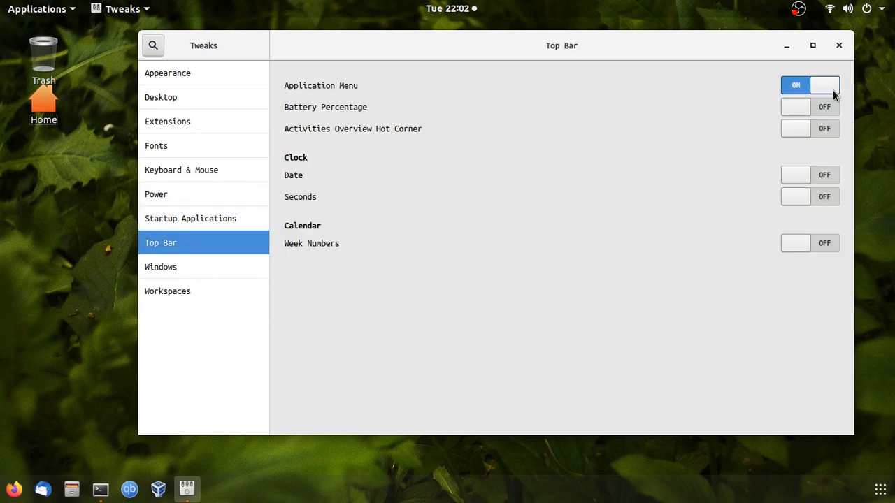
pyautogui.moveTo(520, 62)
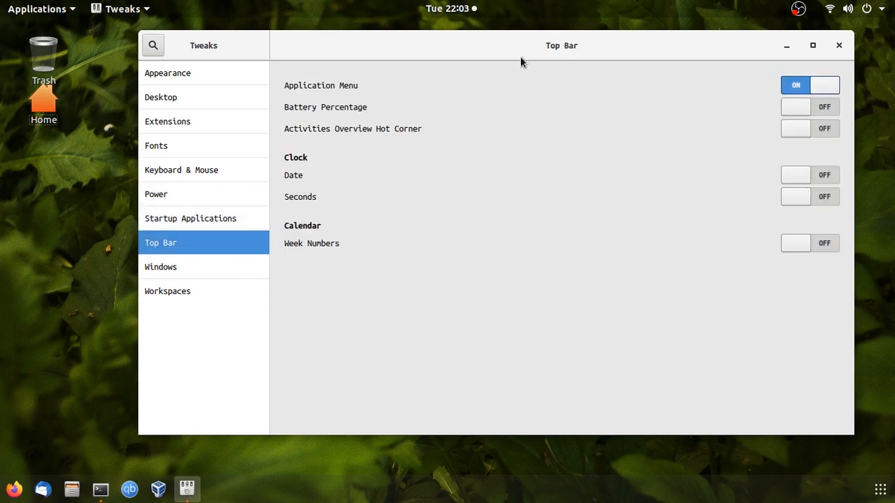
pyautogui.click(809, 85)
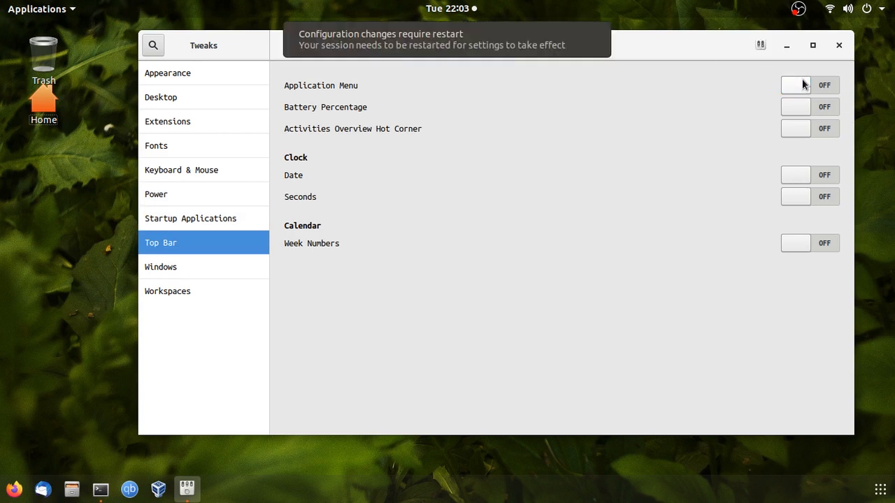
pyautogui.click(795, 85)
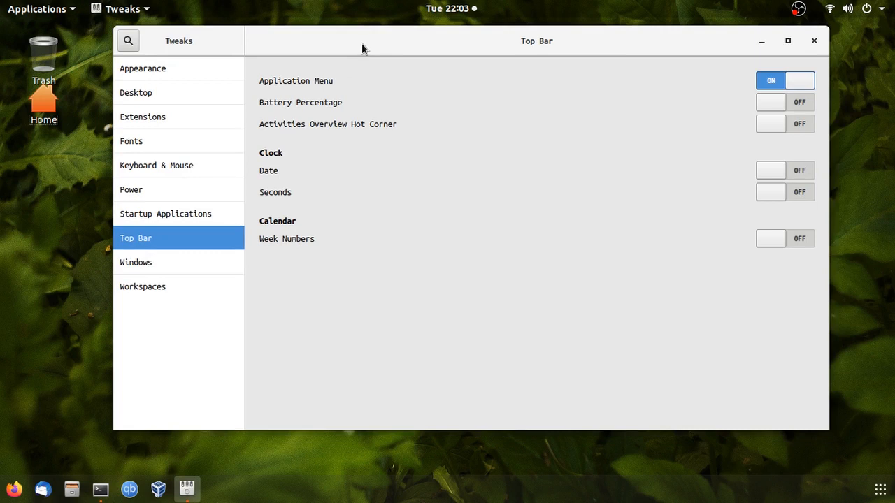
pyautogui.moveTo(186, 268)
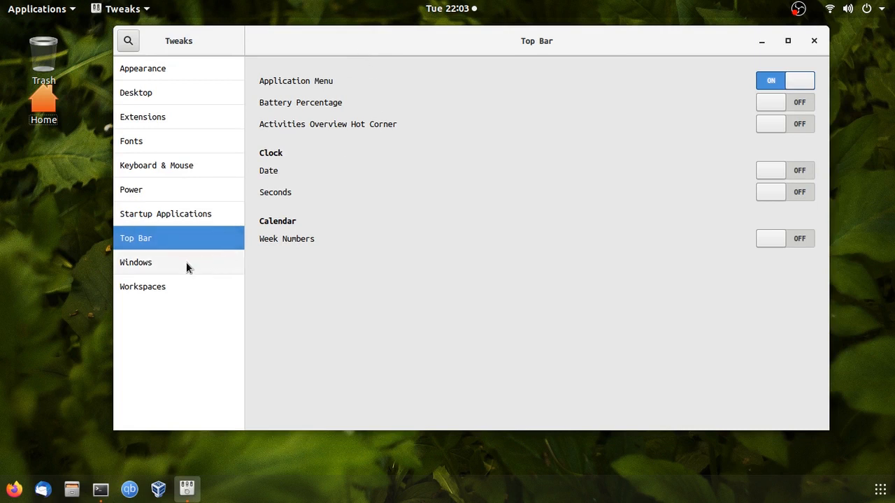
# In Windows settings, toggle the Maximize and Minimize title bar buttons under Titlebar Buttons.
pyautogui.click(136, 262)
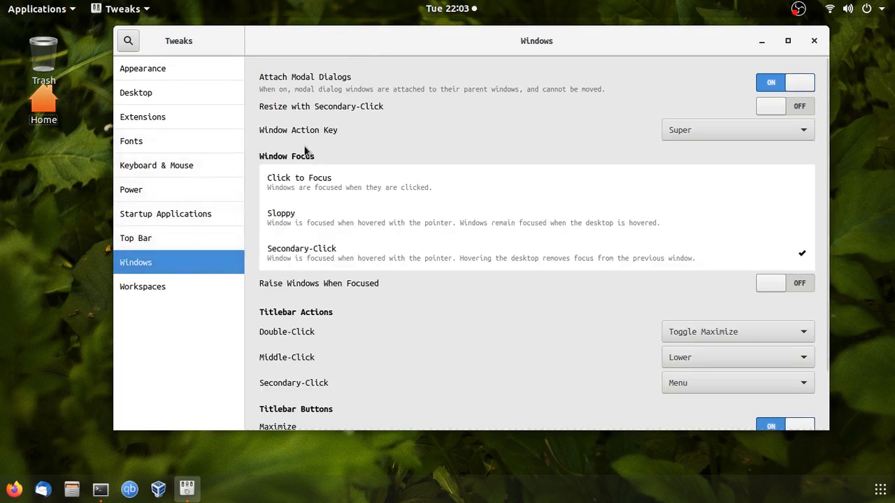
pyautogui.moveTo(323, 157)
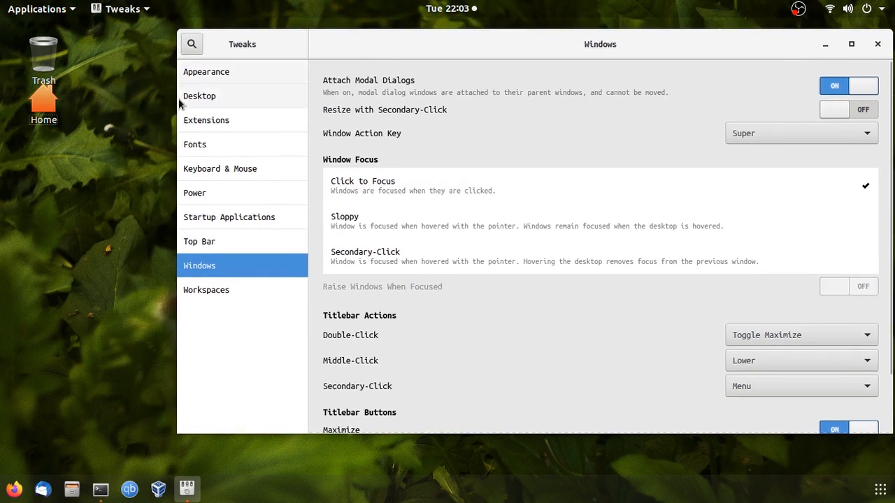
pyautogui.click(43, 105)
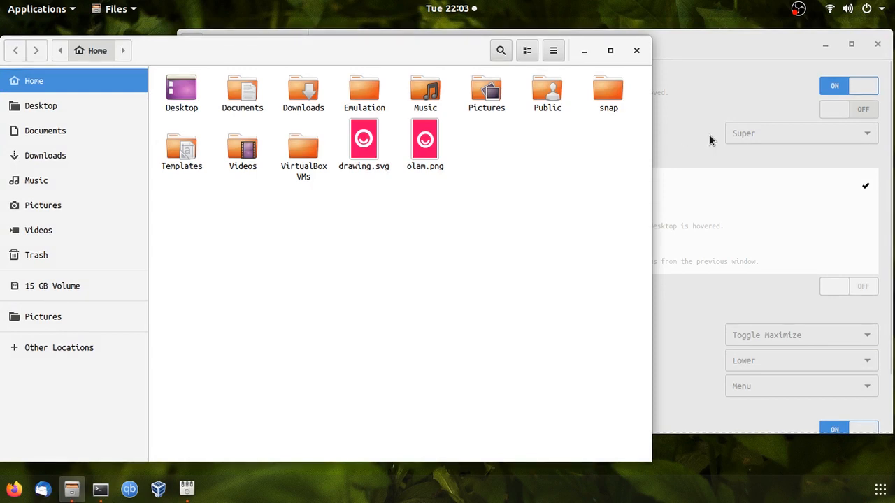
pyautogui.moveTo(678, 118)
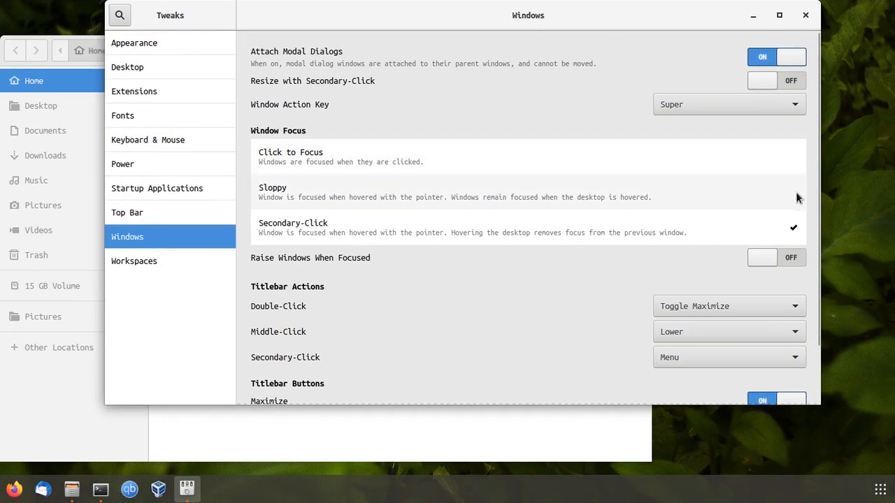
pyautogui.scroll(-3)
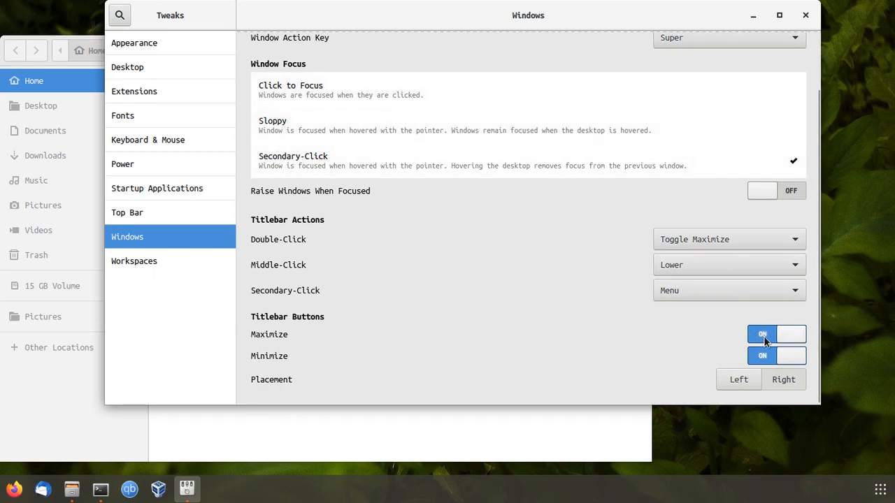
pyautogui.click(762, 334)
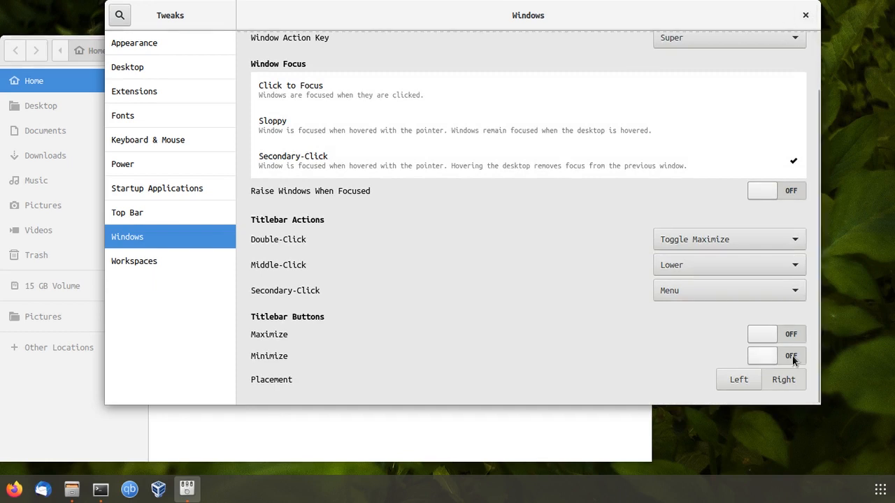
pyautogui.click(776, 355)
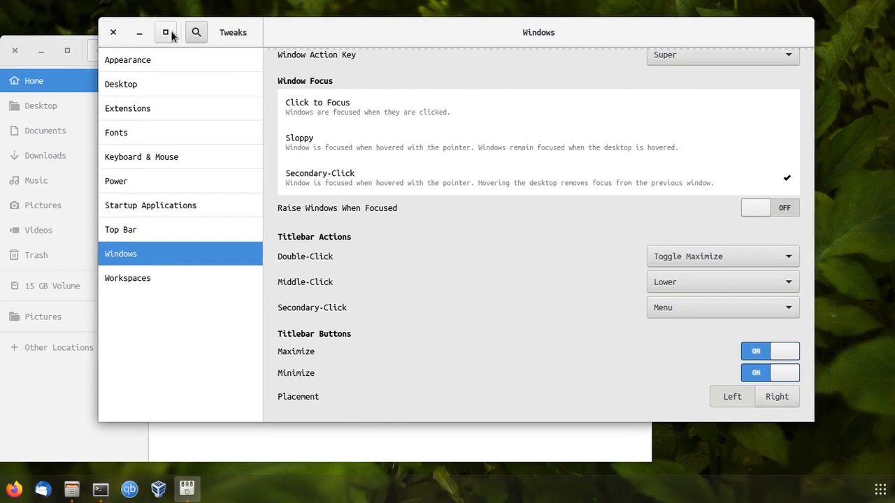
# View the Workspaces settings (Dynamic Workspaces), then close Tweaks and the file manager.
pyautogui.click(127, 277)
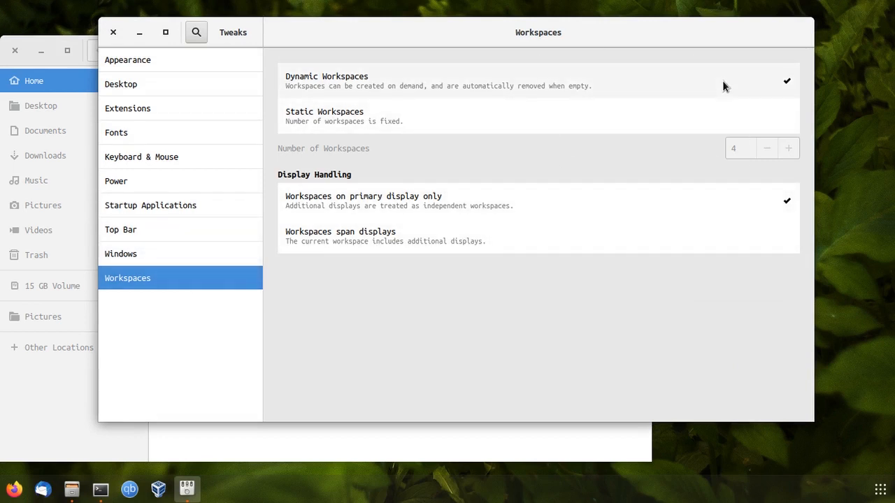
pyautogui.moveTo(672, 82)
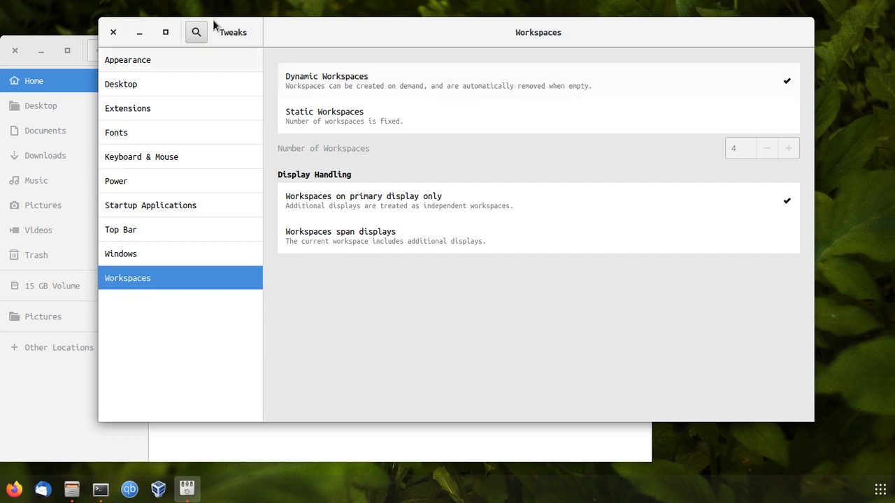
pyautogui.click(111, 32)
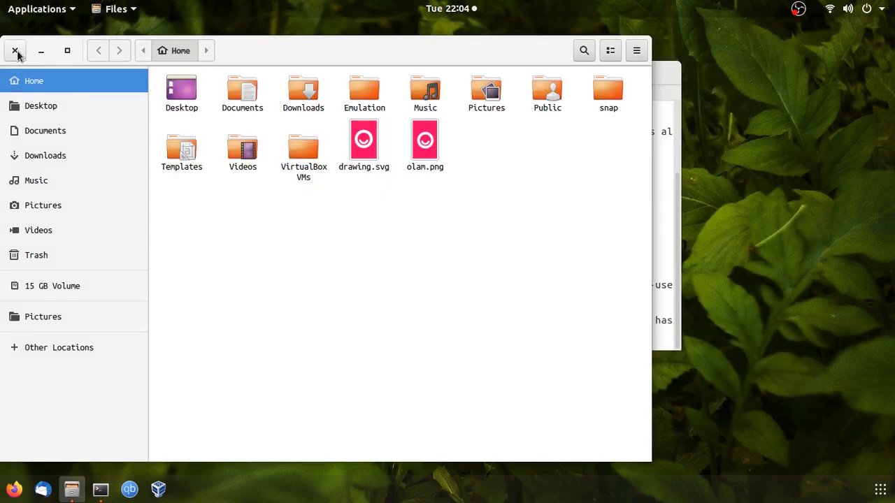
pyautogui.click(15, 50)
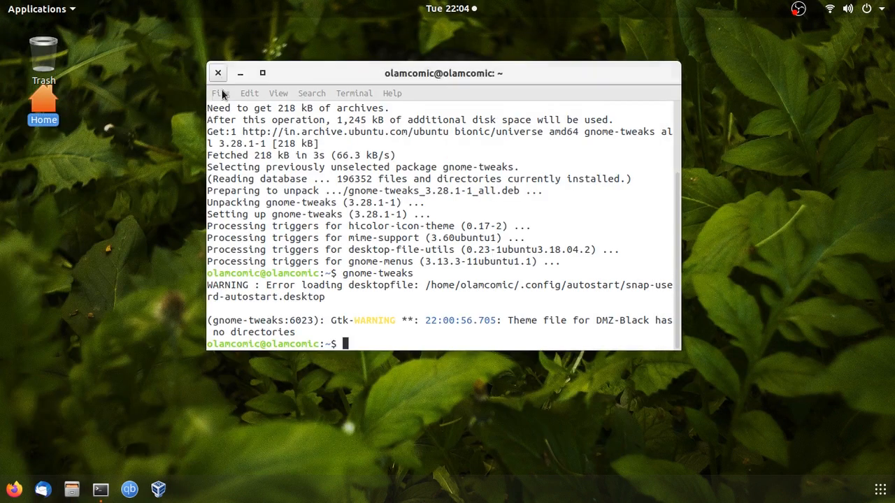